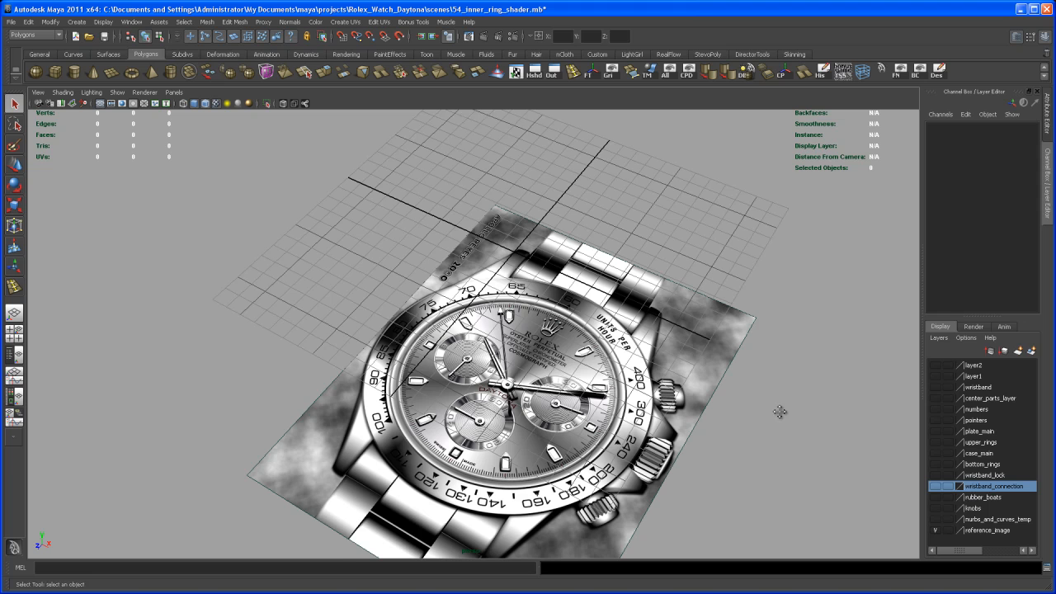
# Step: Show the wristband and wristband_connection layers, select a connection link mesh, and dolly out
pyautogui.click(937, 486)
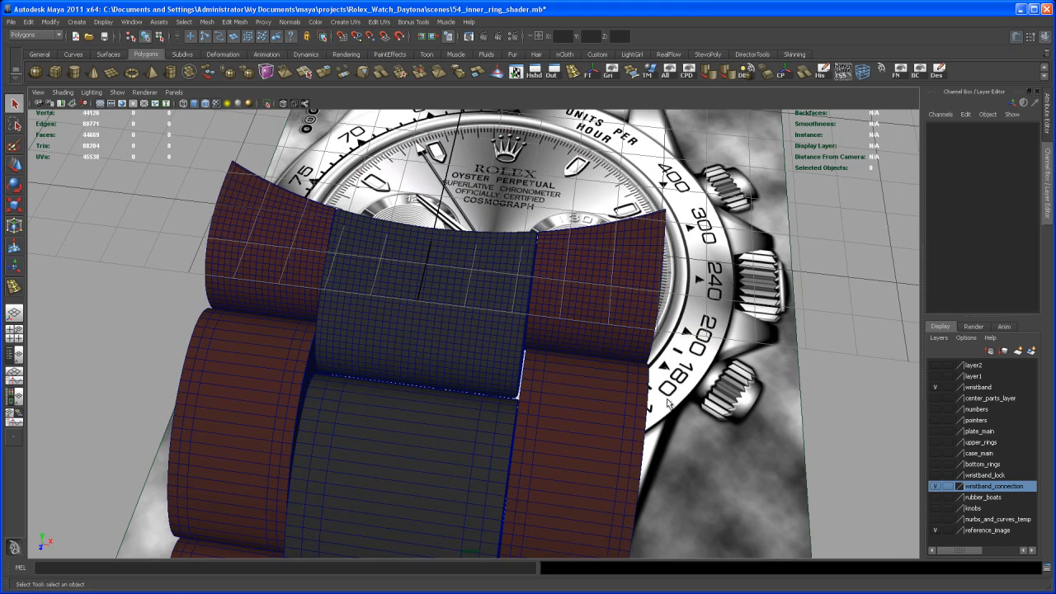
pyautogui.moveTo(479, 229)
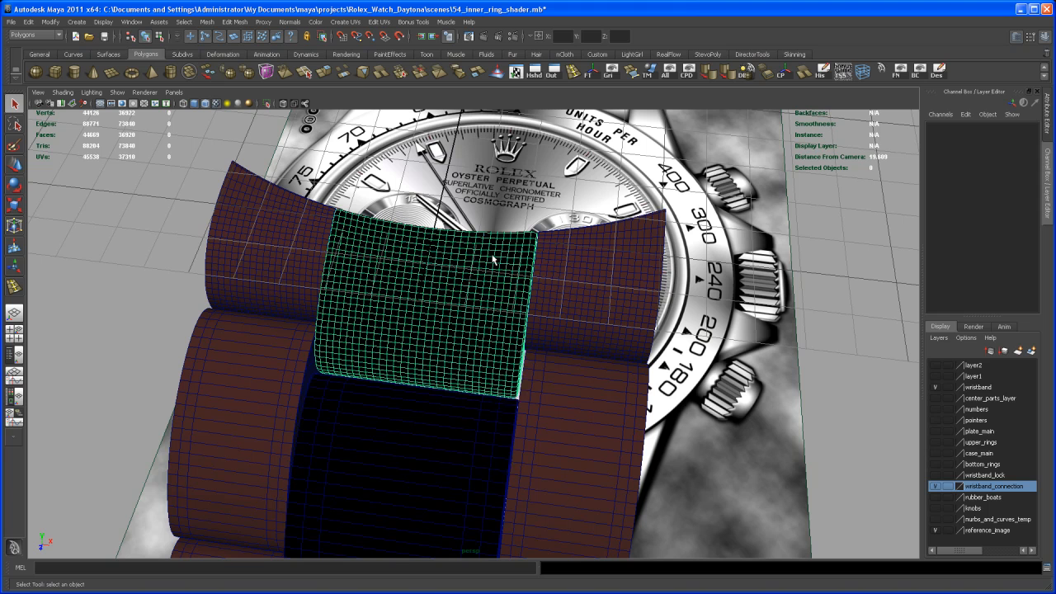
pyautogui.click(465, 326)
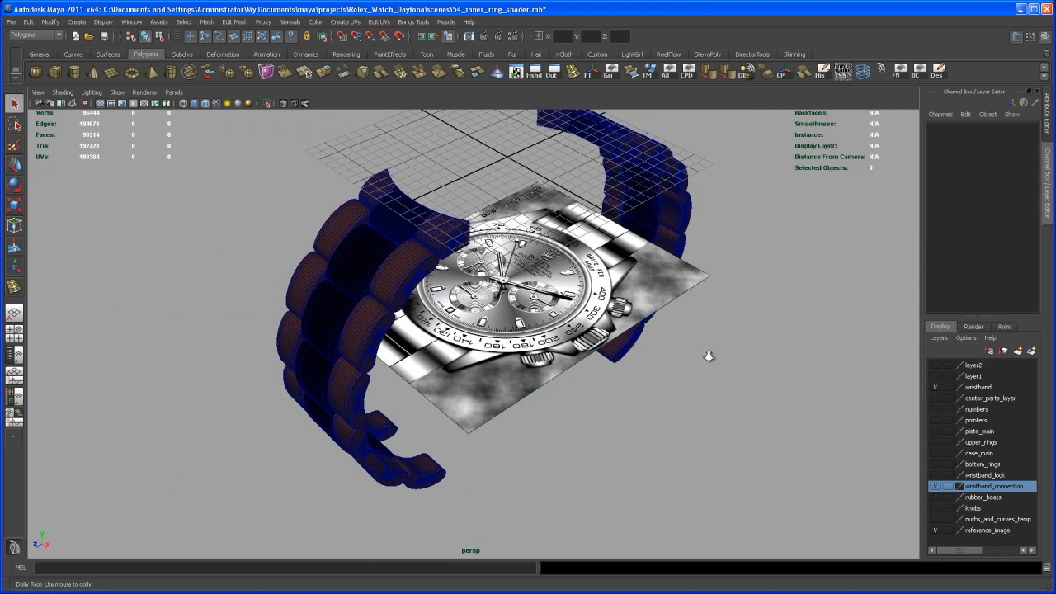
pyautogui.moveTo(708, 356); pyautogui.dragTo(714, 405)
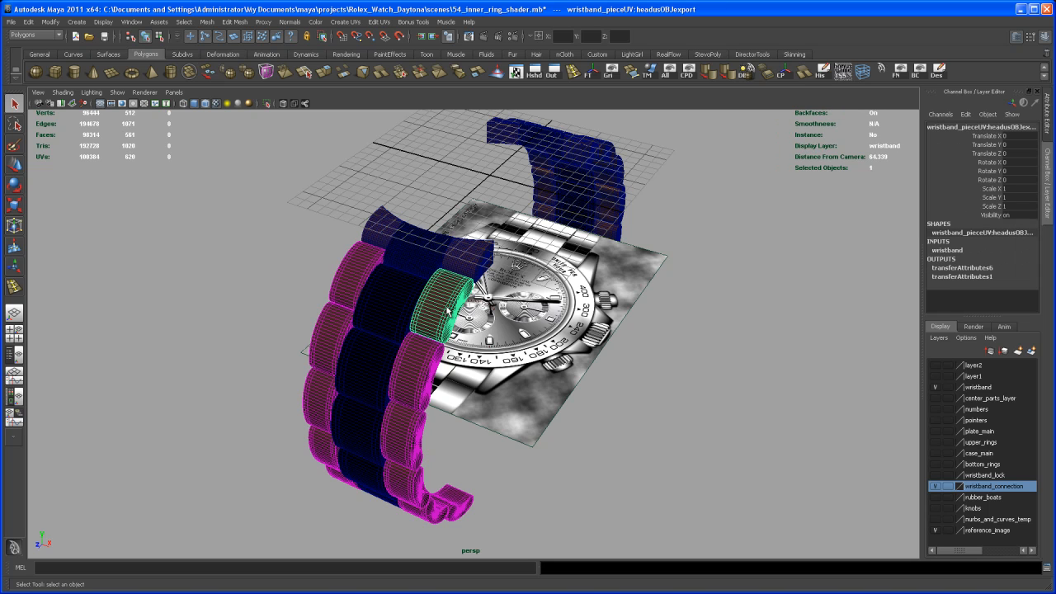
pyautogui.moveTo(458, 322)
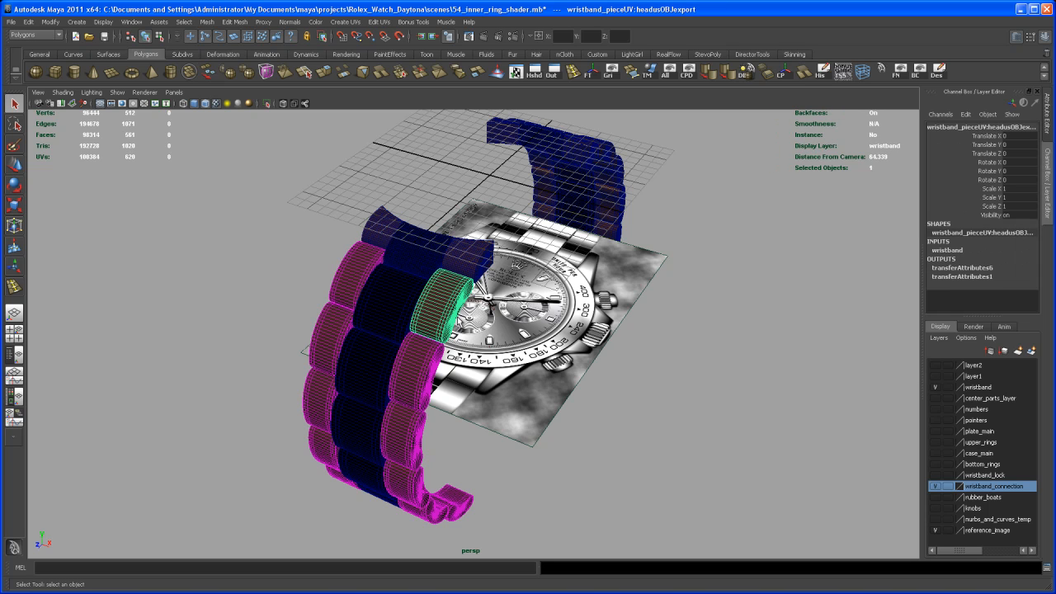
pyautogui.moveTo(522, 330)
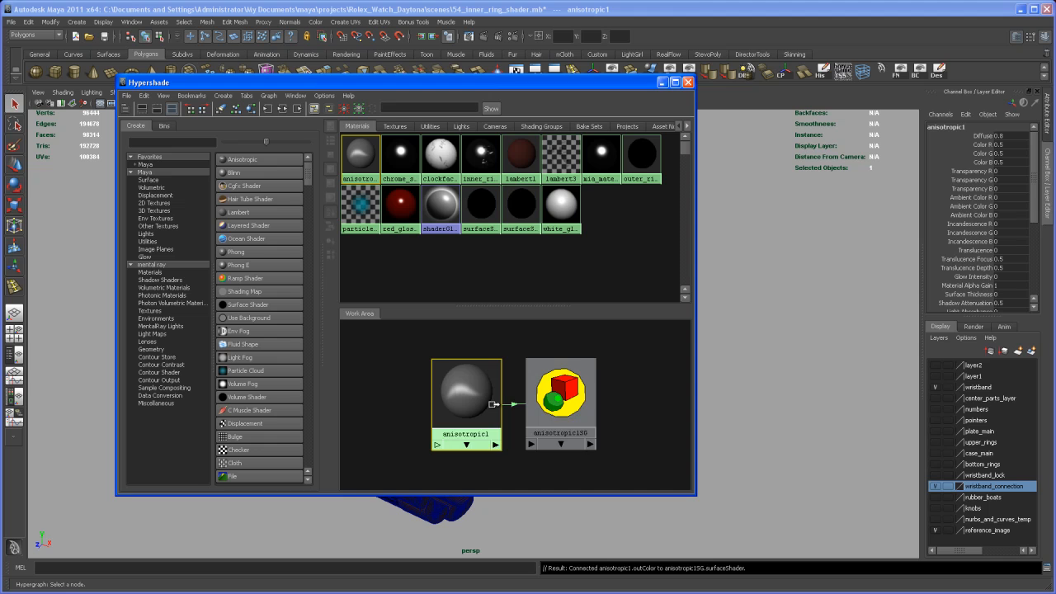
# Step: Set the anisotropic material's Diffuse to 0.2 and Specular Angle to 180
pyautogui.doubleClick(466, 392)
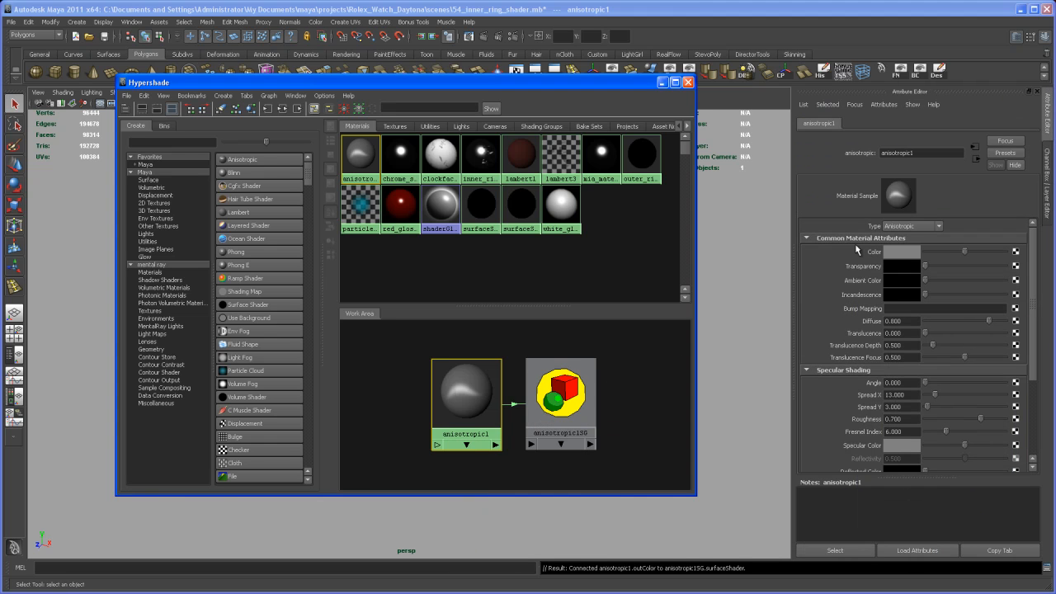
pyautogui.moveTo(968, 225)
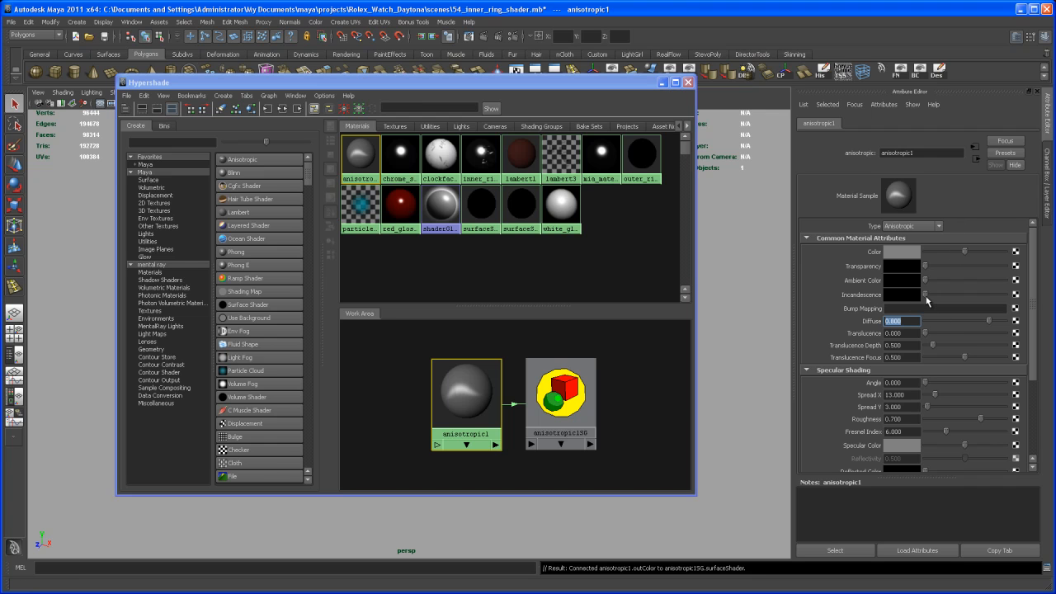
pyautogui.write('0.200')
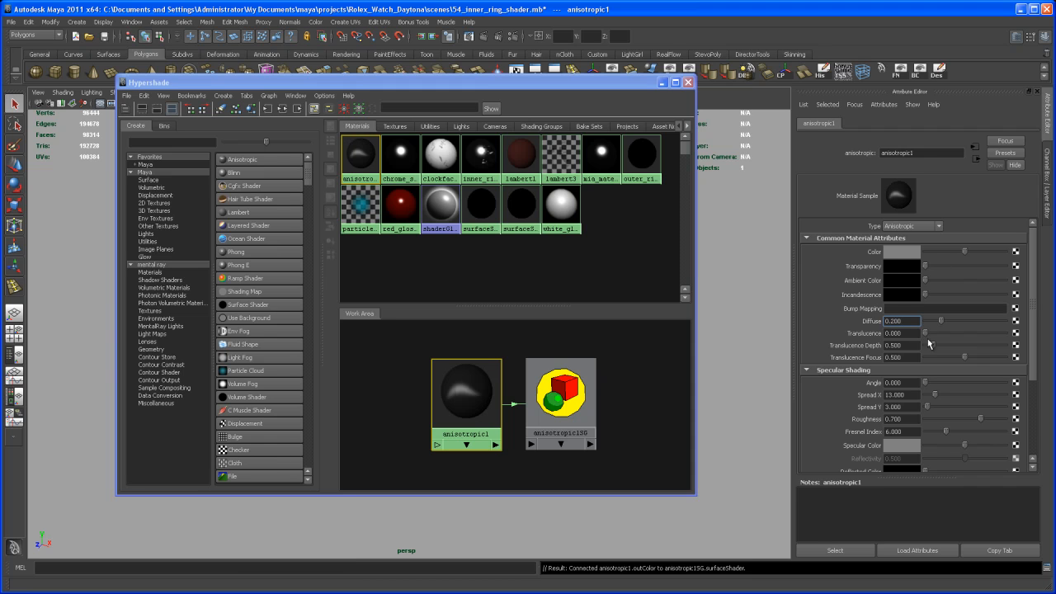
pyautogui.click(895, 382)
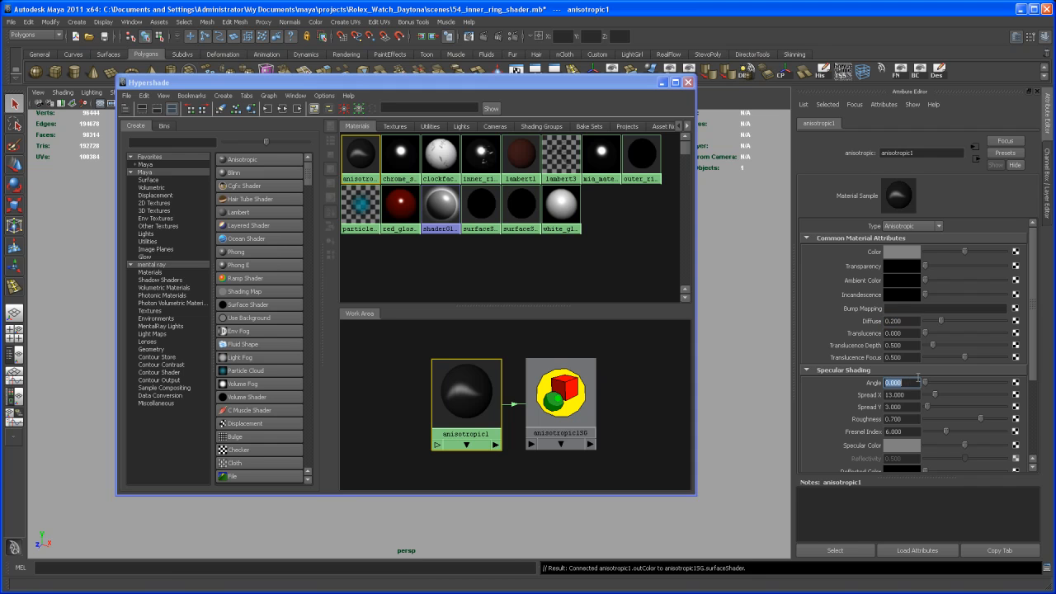
pyautogui.write('180.000')
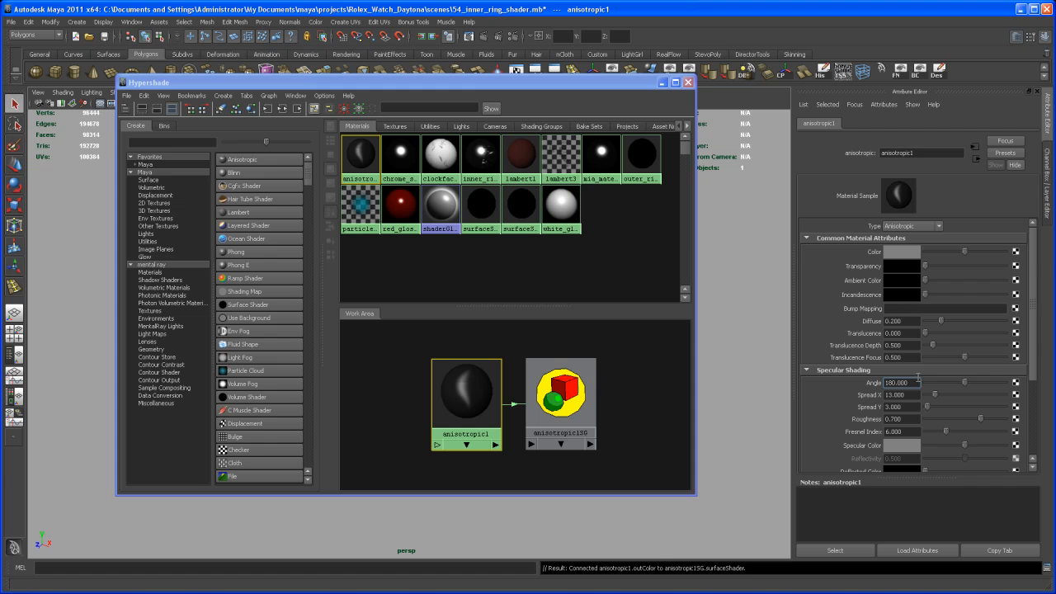
pyautogui.scroll(-3)
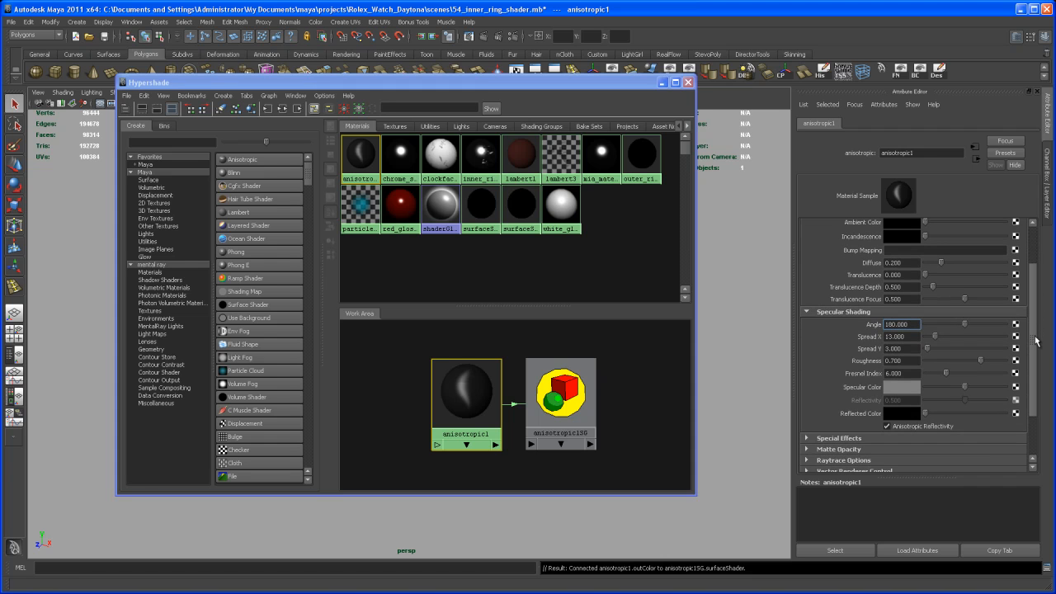
pyautogui.scroll(-3)
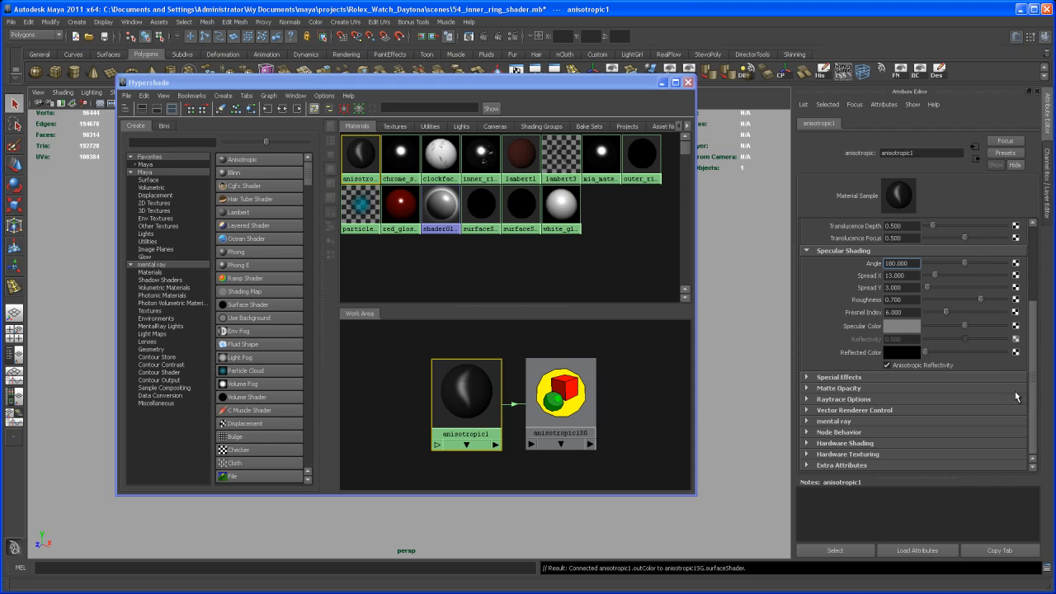
pyautogui.click(560, 396)
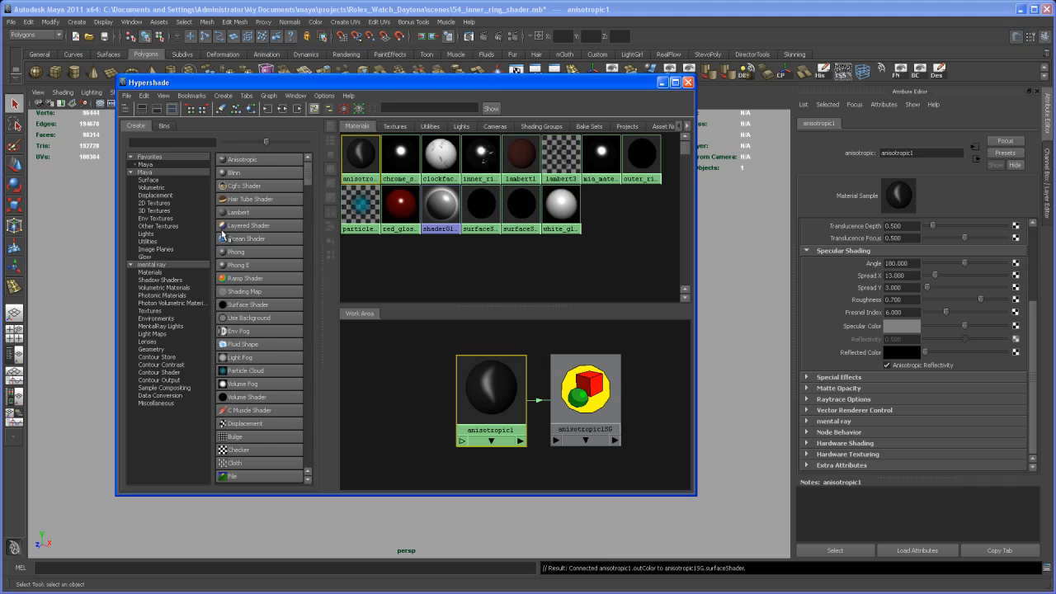
pyautogui.moveTo(169, 205)
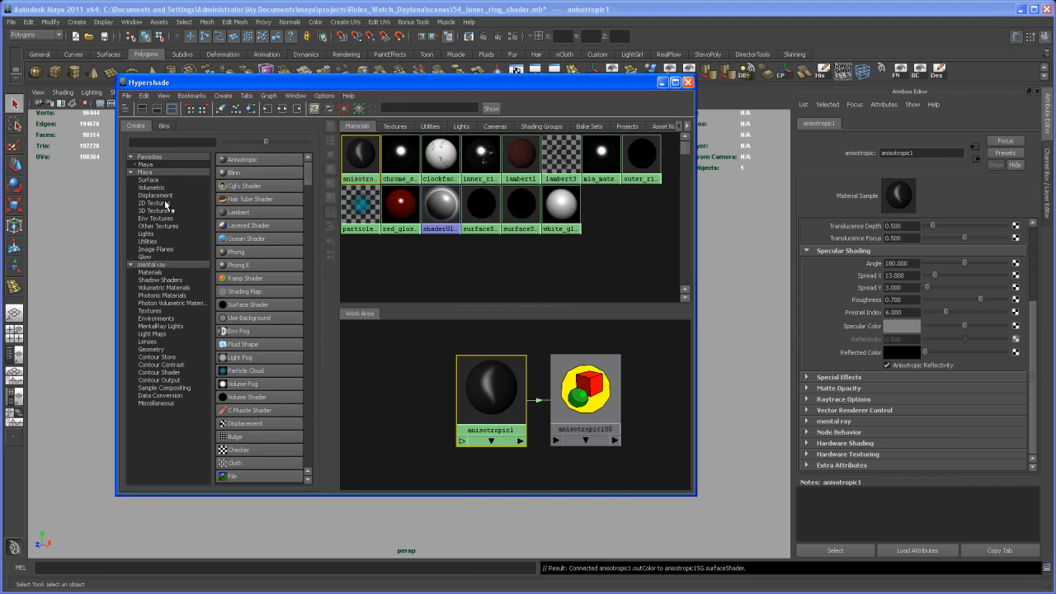
# Step: Add a Noise 2D texture and select the extra projection and place3dTexture nodes
pyautogui.click(153, 203)
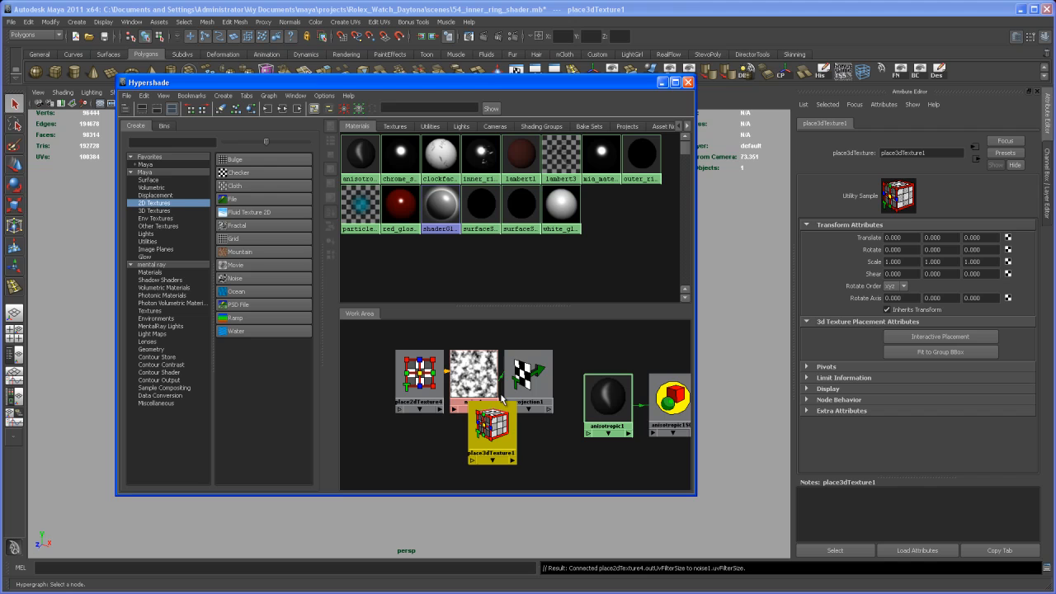
pyautogui.moveTo(491, 433); pyautogui.dragTo(532, 438)
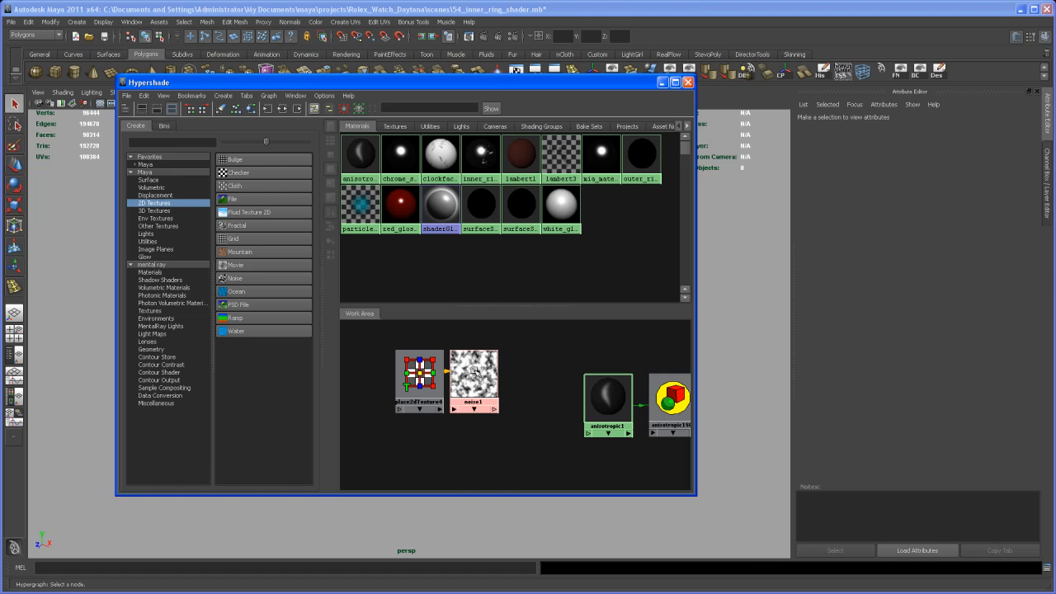
# Step: Give noise1 an amplitude of 0.15, Billow noise type and frequency 15
pyautogui.click(474, 379)
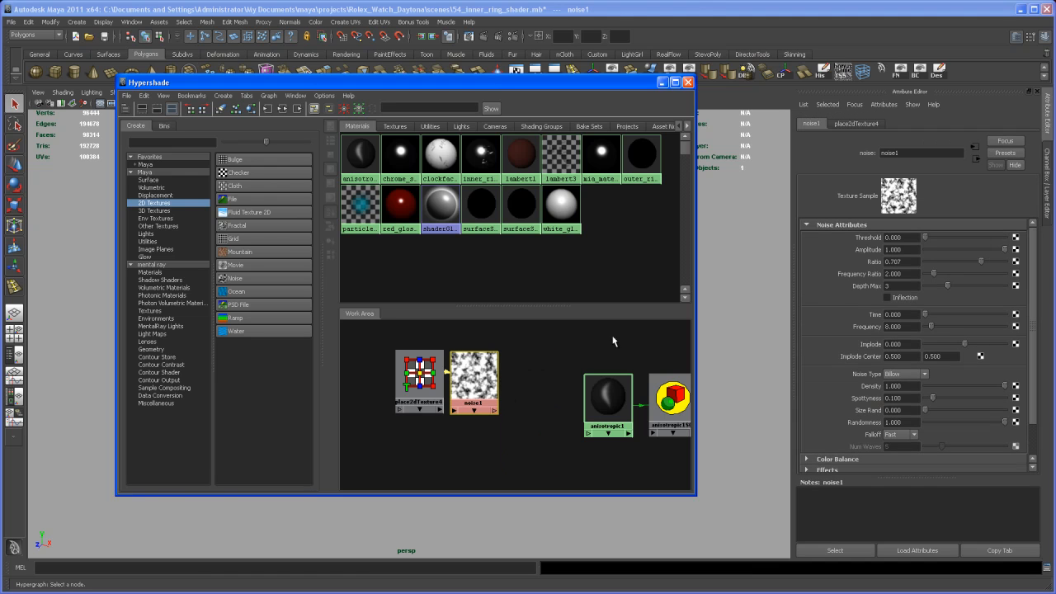
pyautogui.moveTo(994, 279)
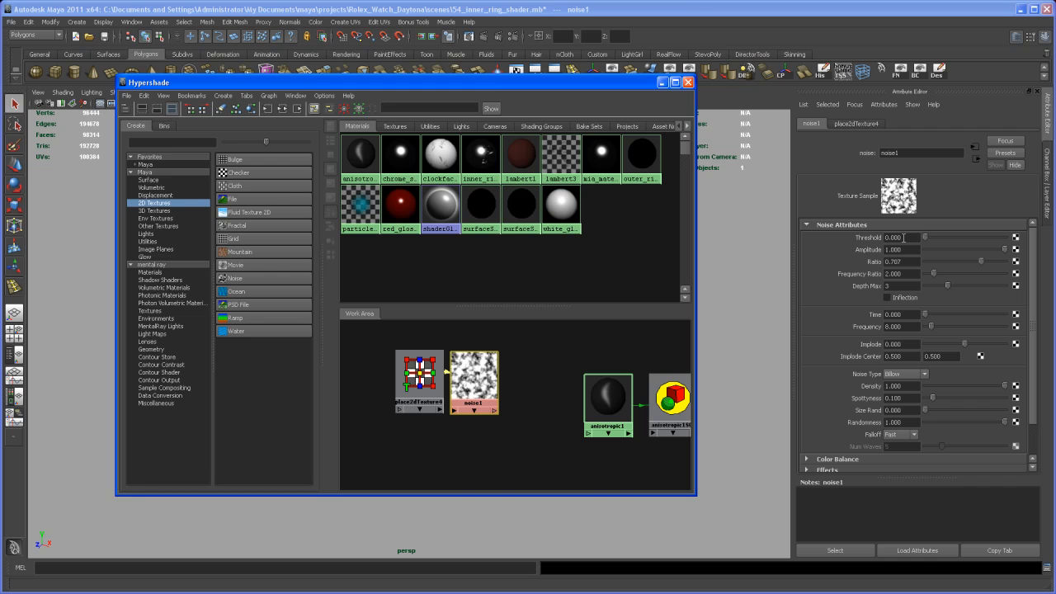
pyautogui.click(895, 237)
pyautogui.write('0.13')
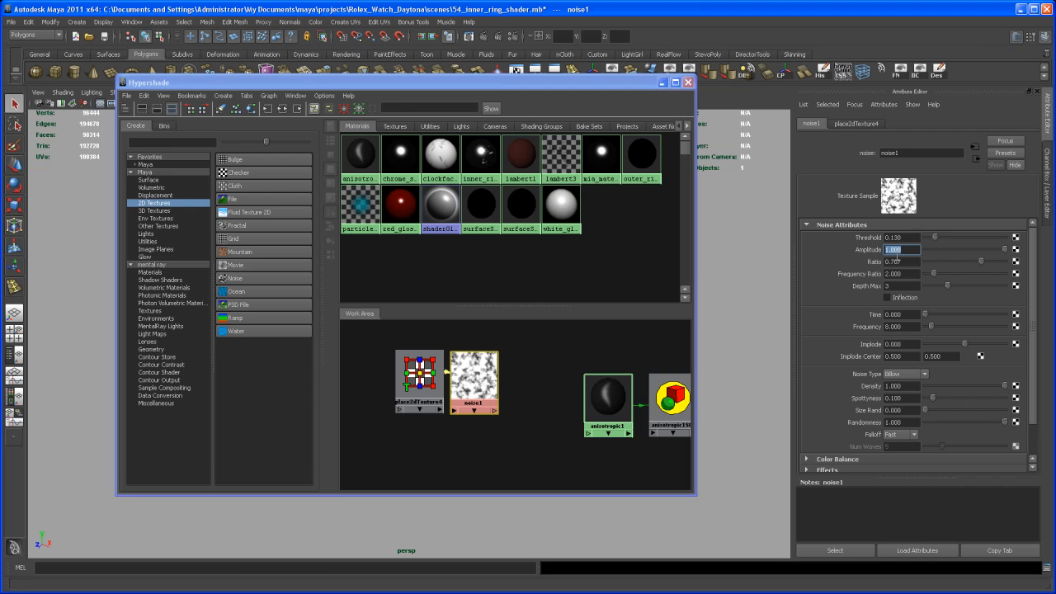
pyautogui.write('0.150')
pyautogui.click(903, 273)
pyautogui.write('1.777')
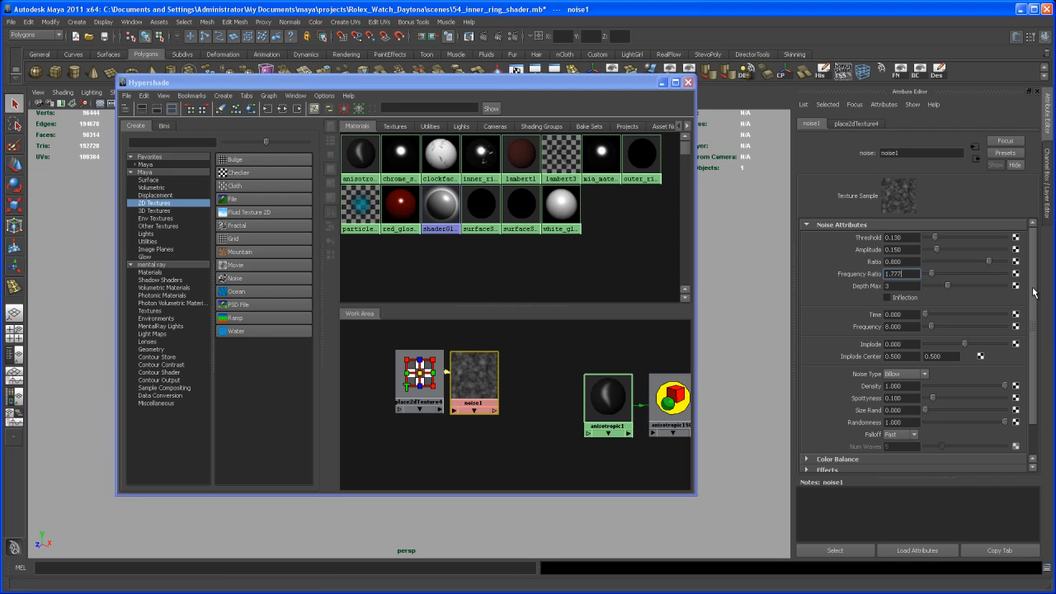
pyautogui.scroll(-3)
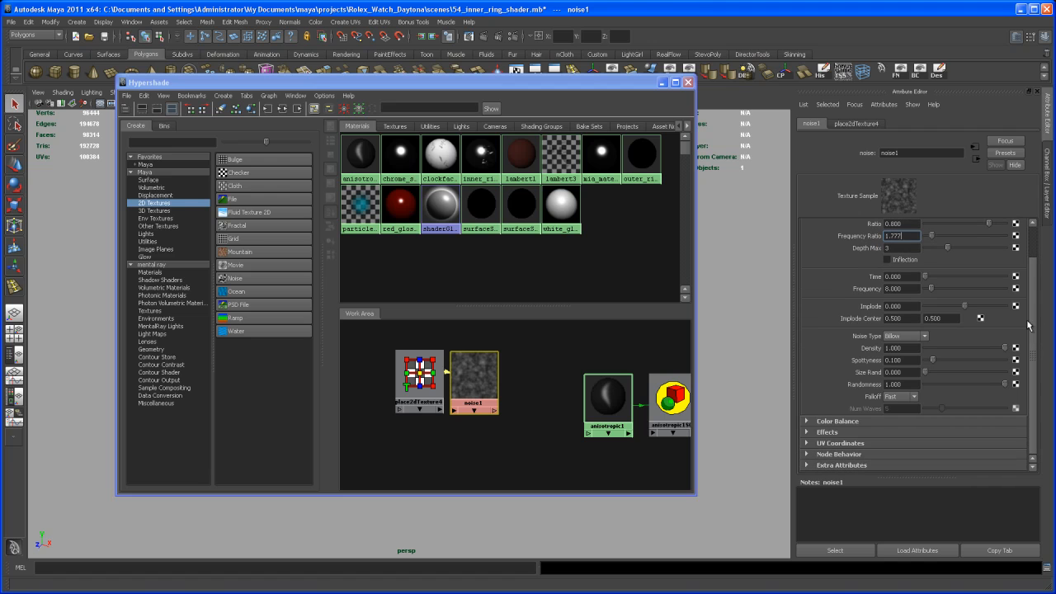
pyautogui.moveTo(1008, 348)
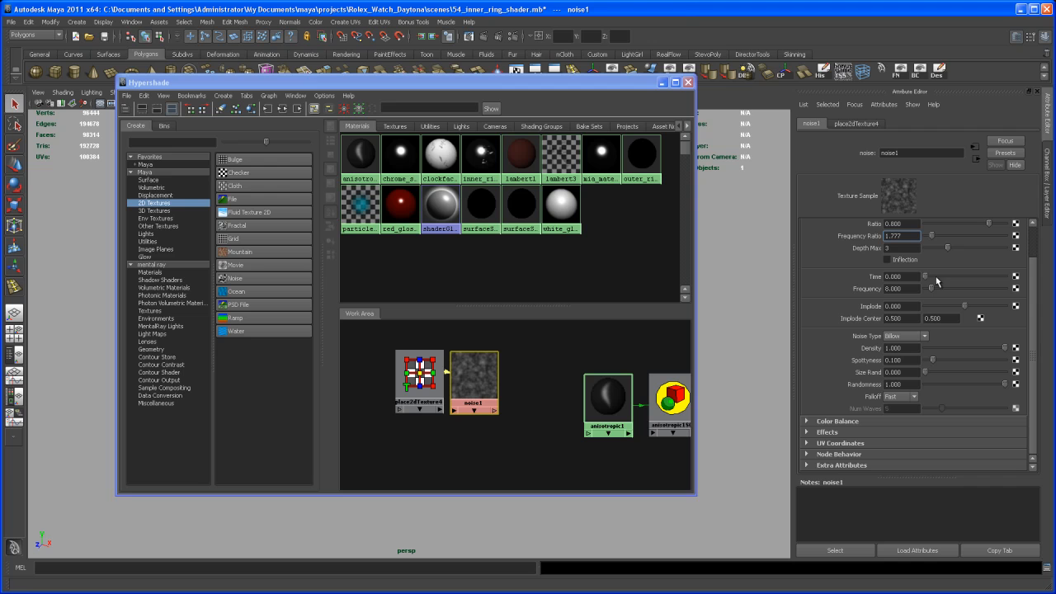
pyautogui.moveTo(941, 308)
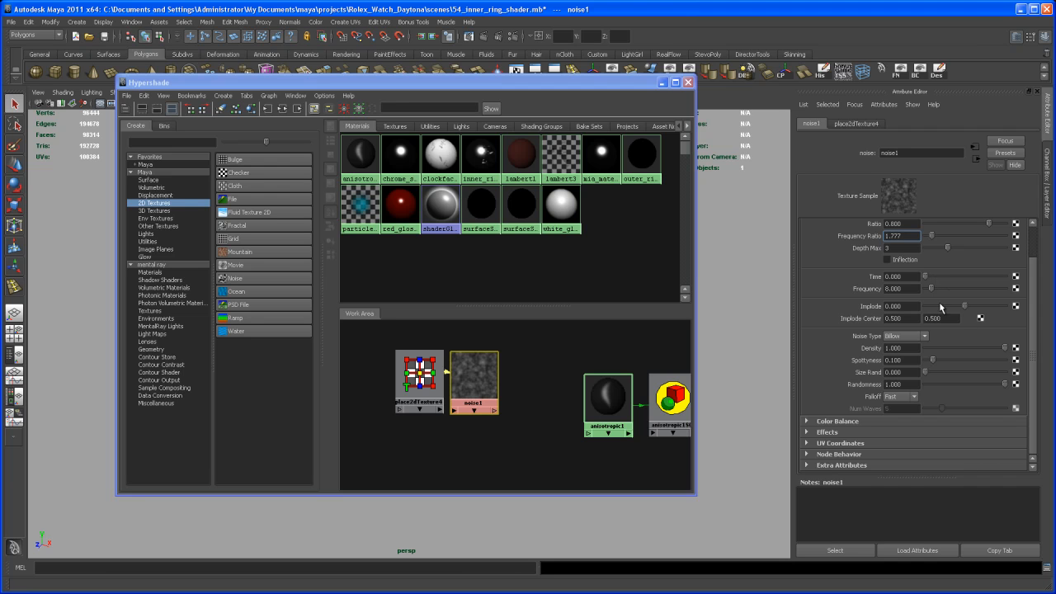
pyautogui.moveTo(957, 307)
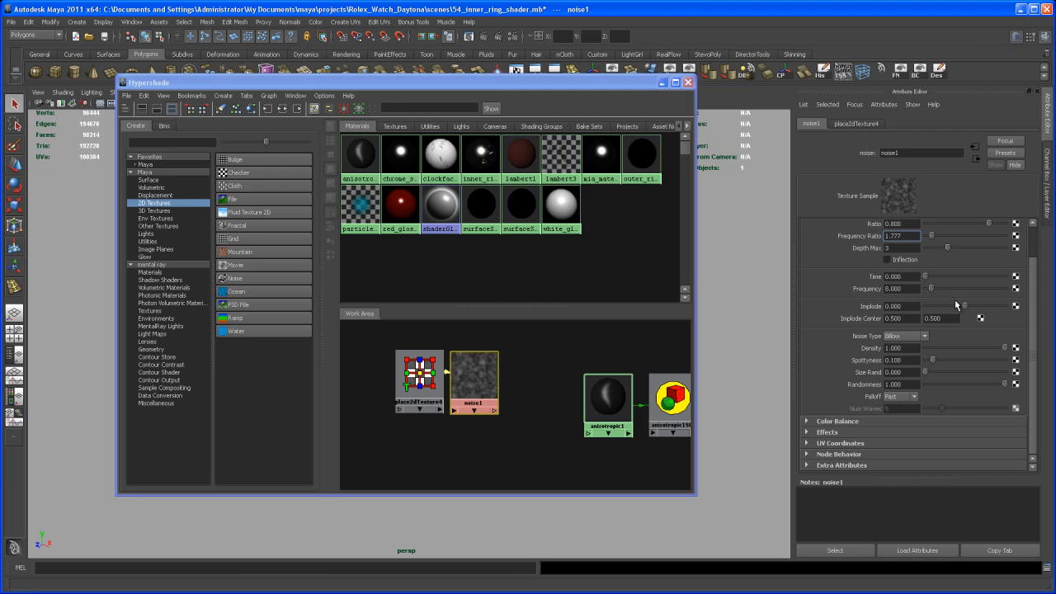
pyautogui.click(900, 288)
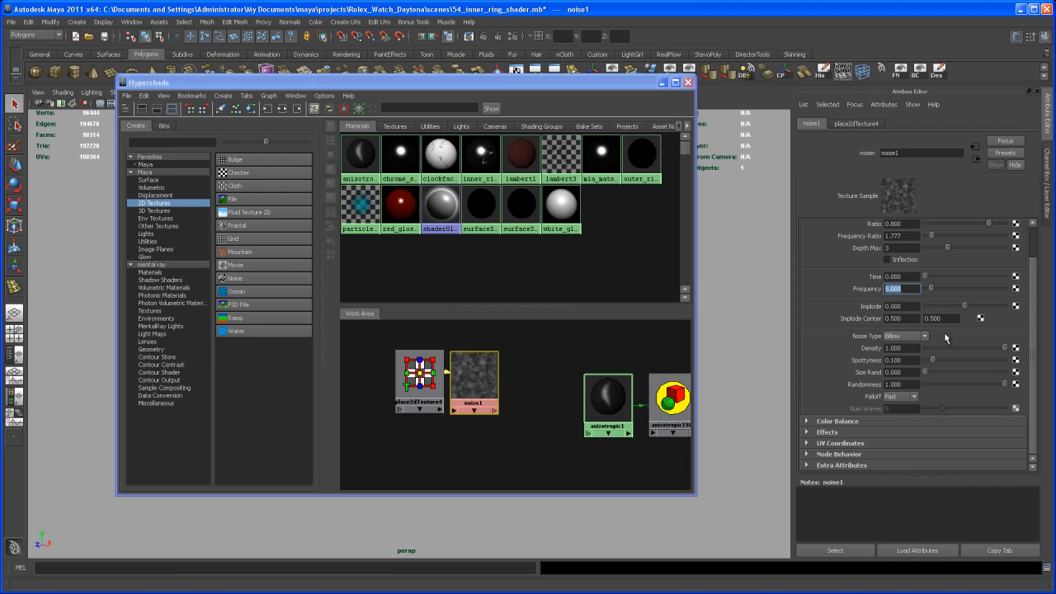
pyautogui.write('15.')
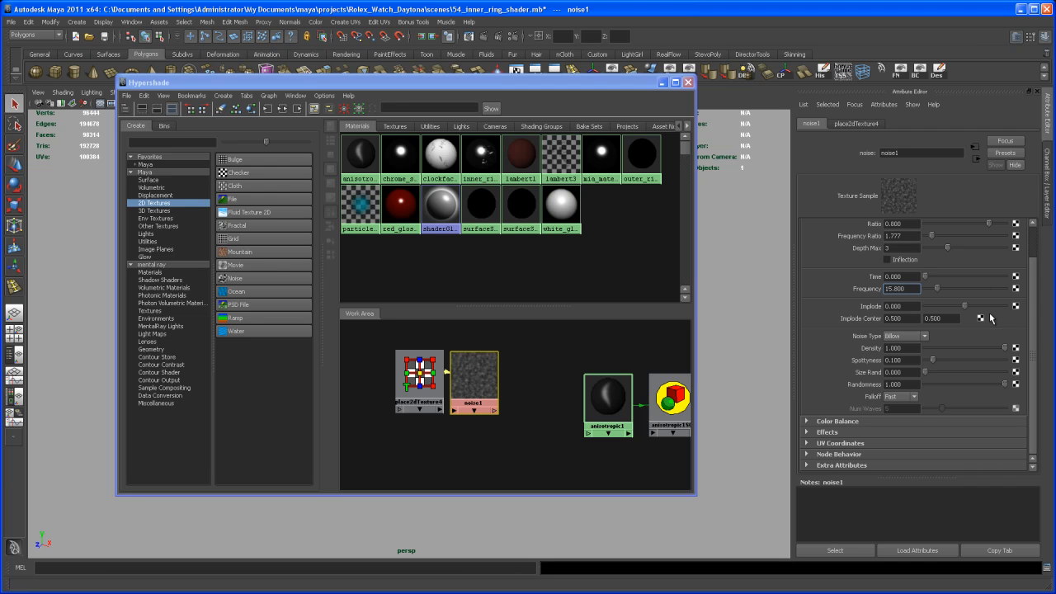
pyautogui.moveTo(979, 318)
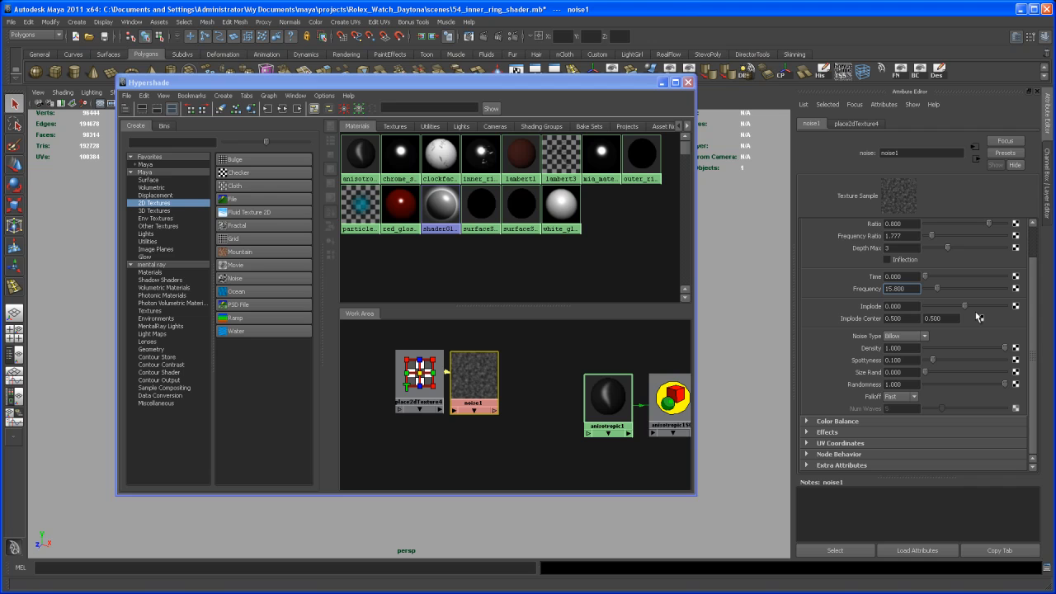
pyautogui.click(900, 288)
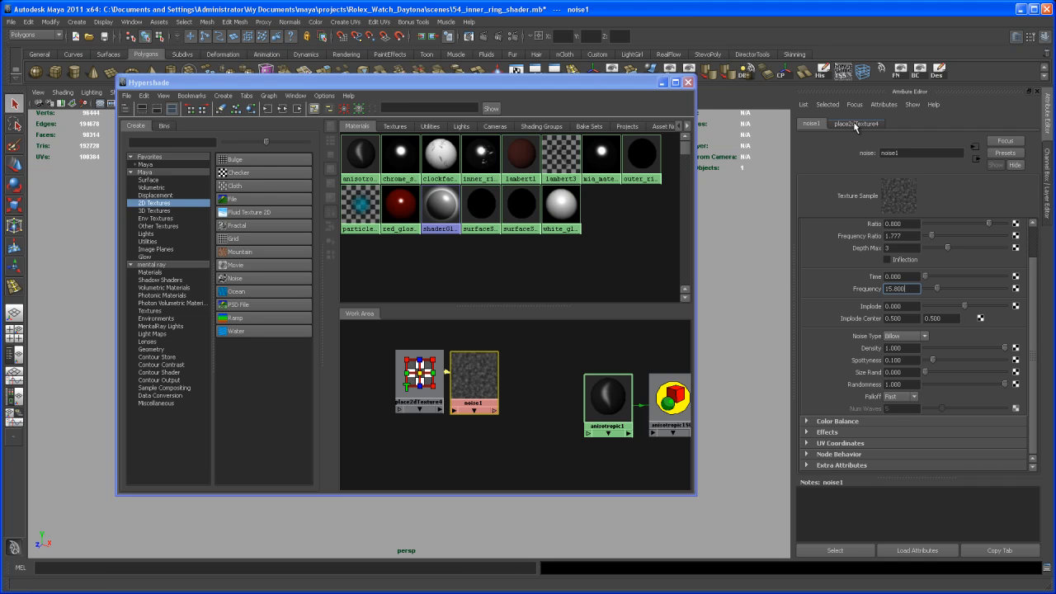
# Step: Set place2dTexture4's Repeat UV to 30 by 0.05
pyautogui.click(856, 124)
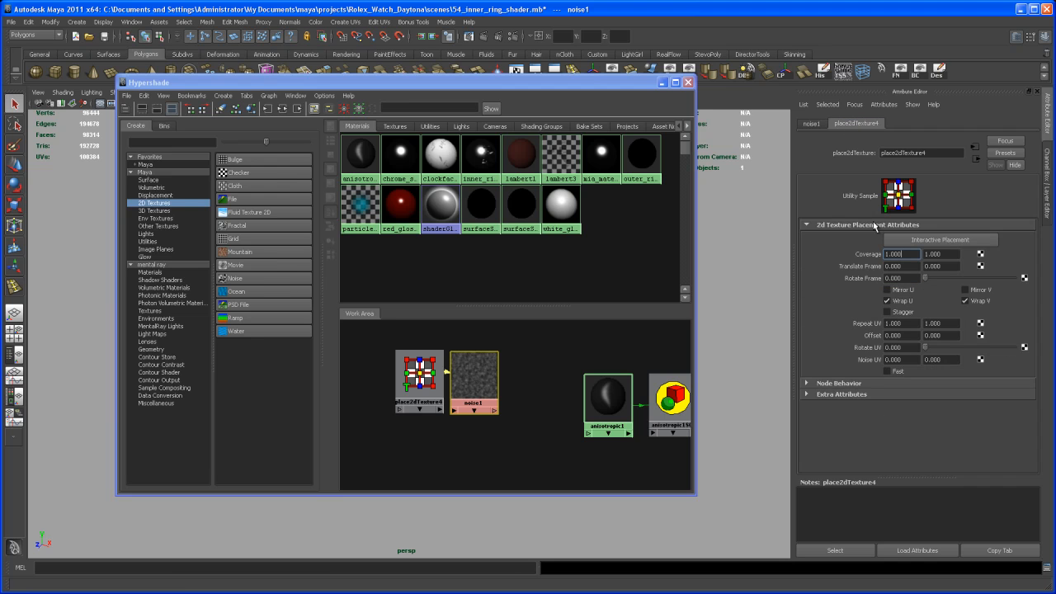
pyautogui.moveTo(993, 327)
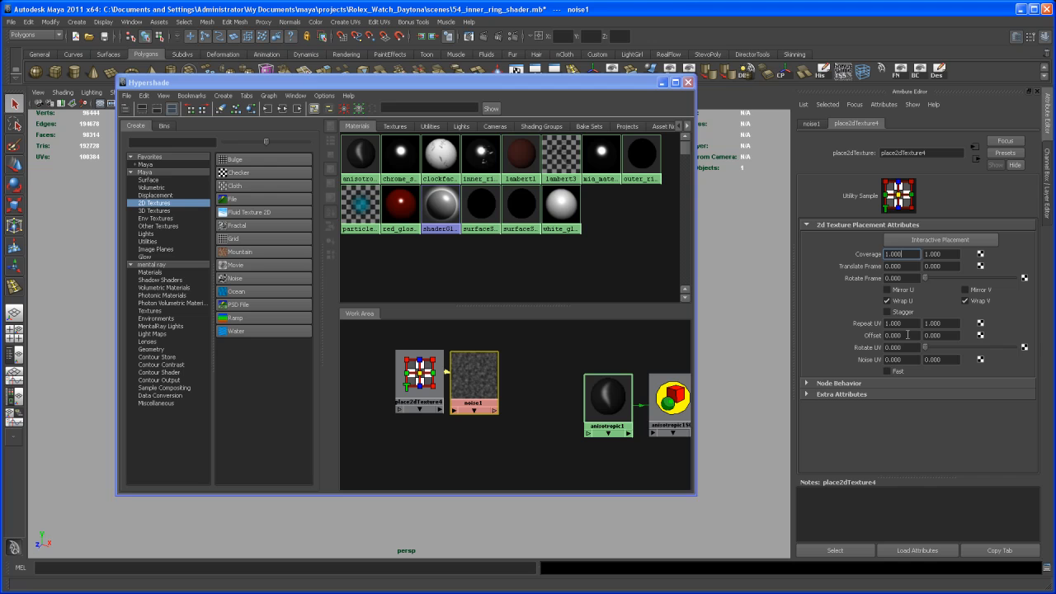
pyautogui.click(900, 322)
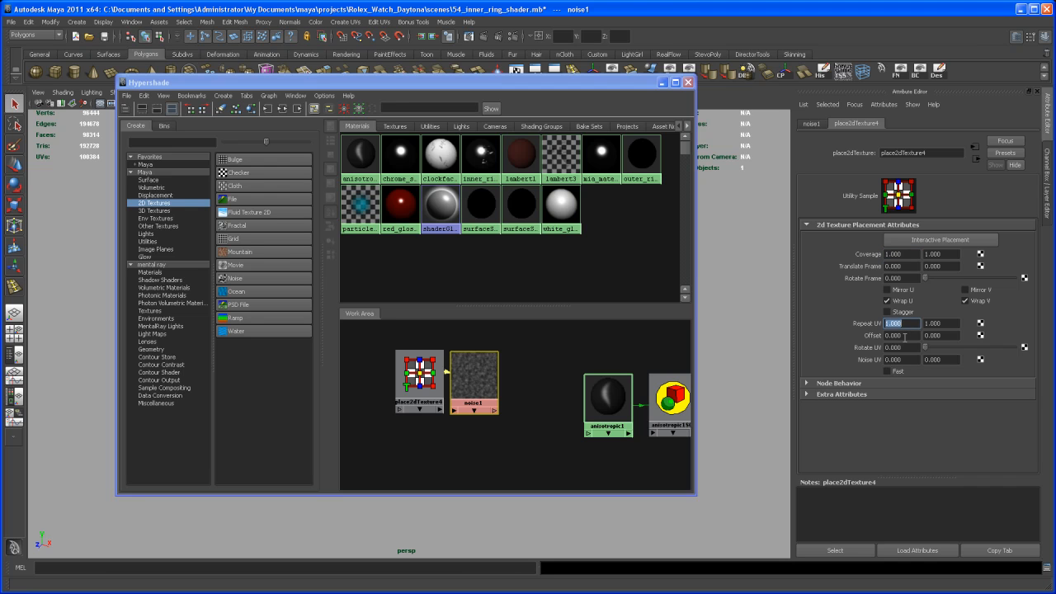
pyautogui.write('30.000')
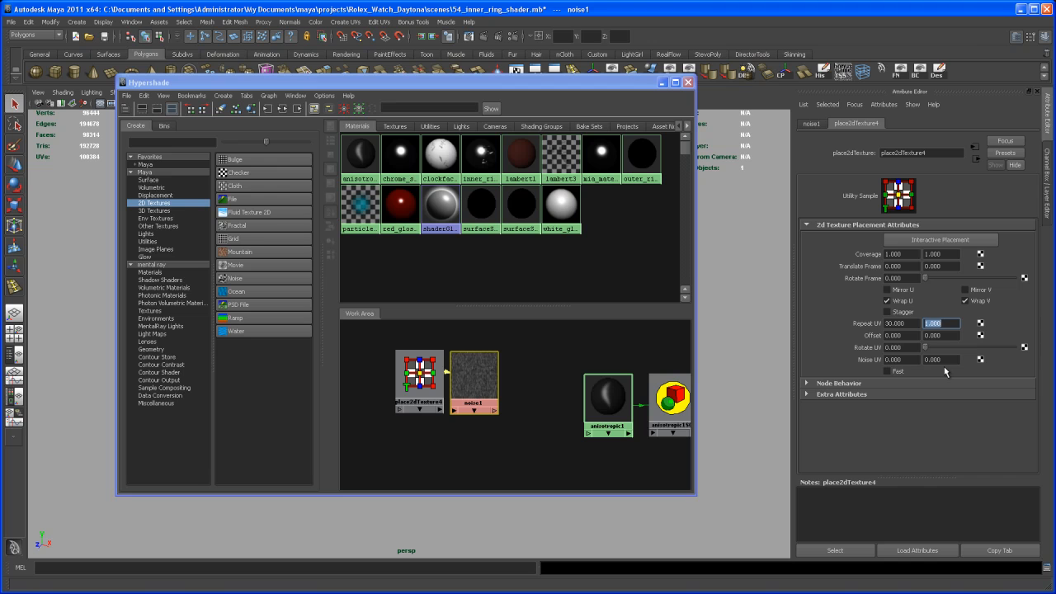
pyautogui.write('.05')
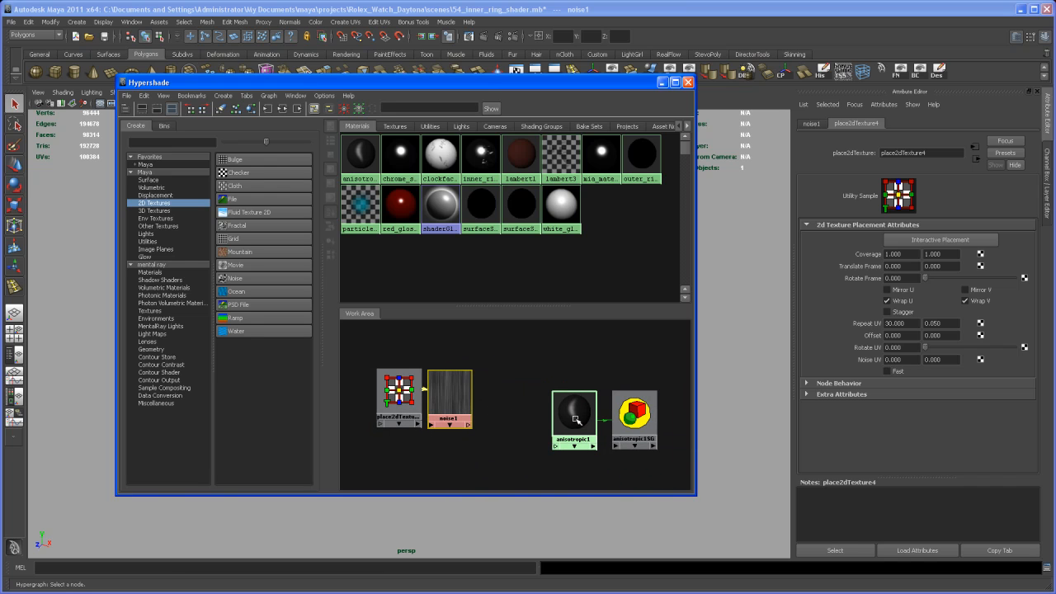
# Step: Select anisotropic1 and scroll its attributes to the mental ray reflection settings
pyautogui.click(574, 403)
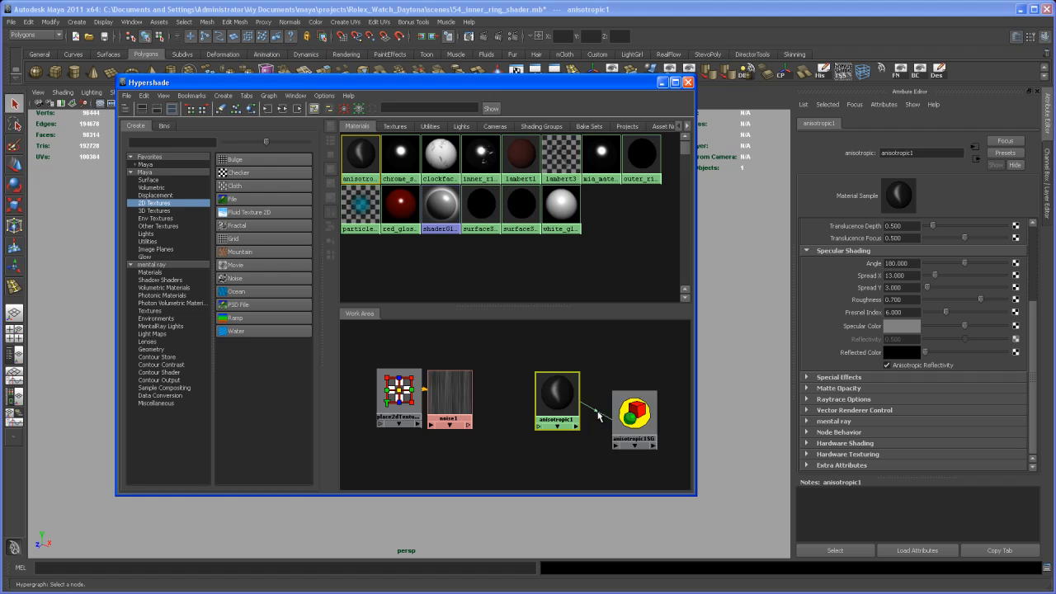
pyautogui.moveTo(854, 427)
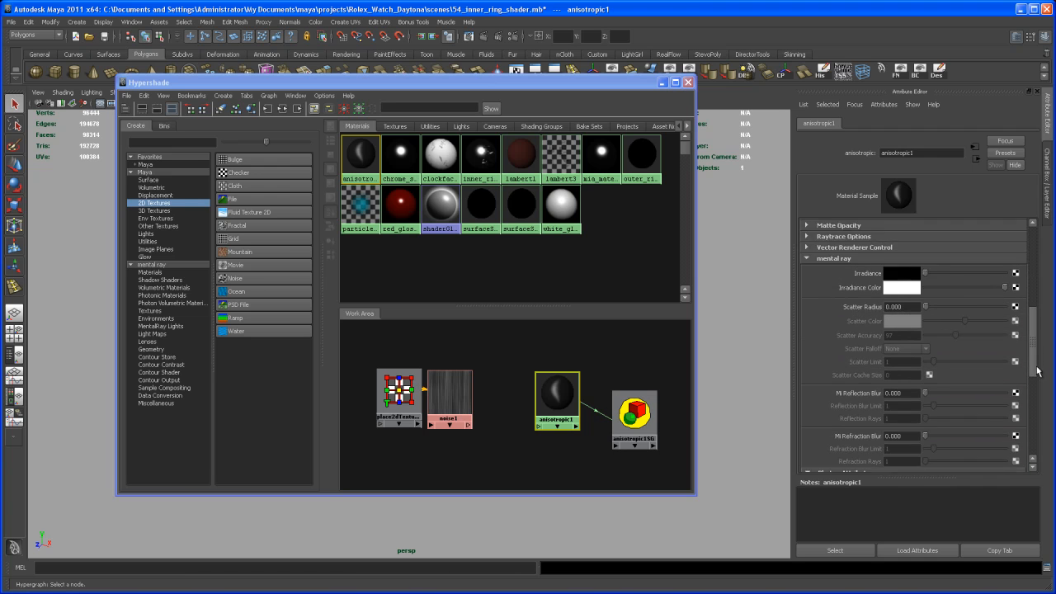
pyautogui.scroll(-3)
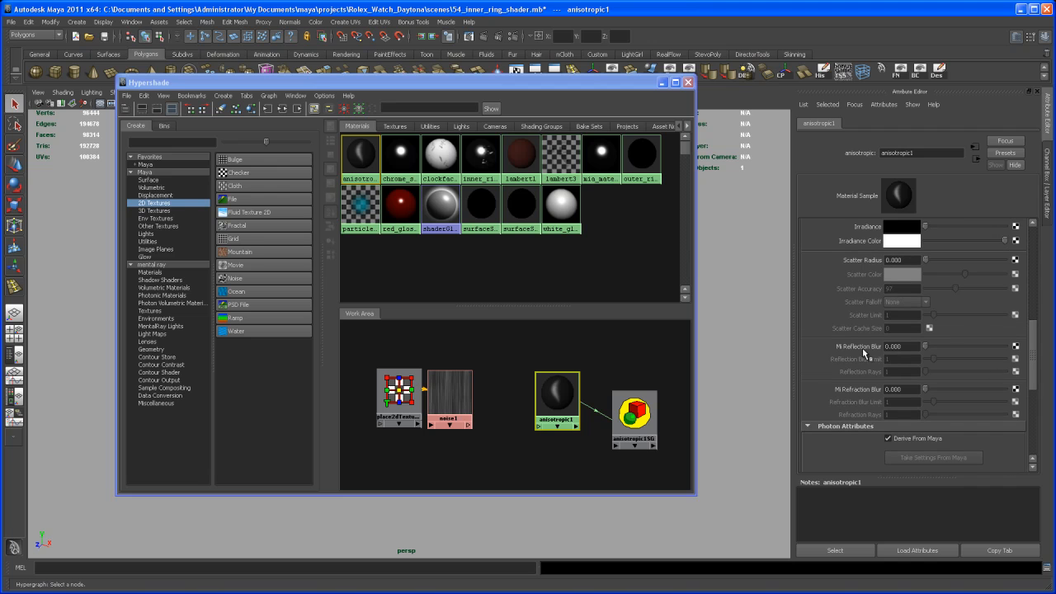
pyautogui.moveTo(873, 350)
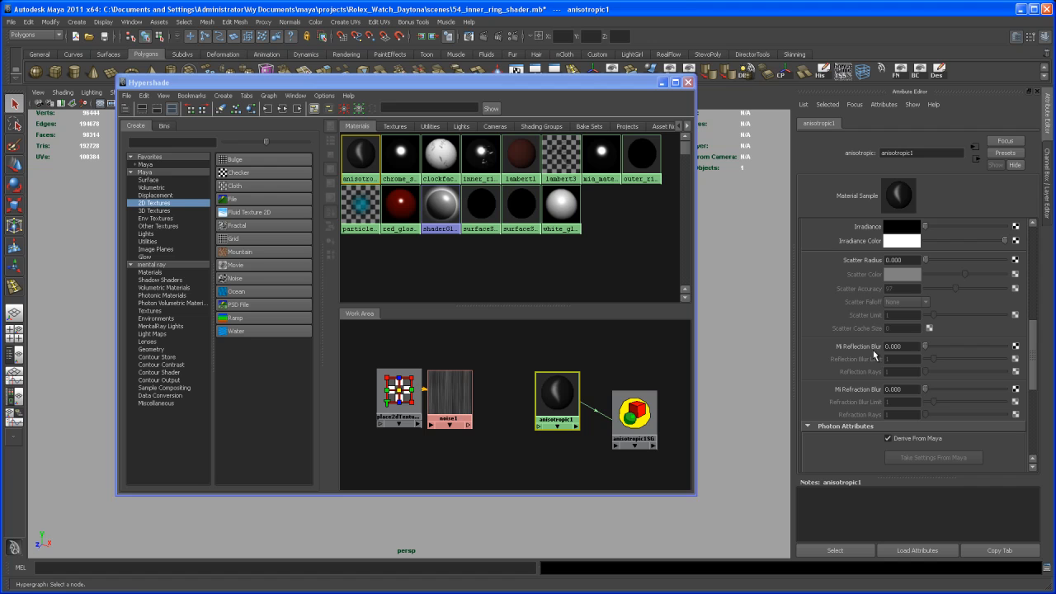
pyautogui.moveTo(846, 354)
pyautogui.write('a')
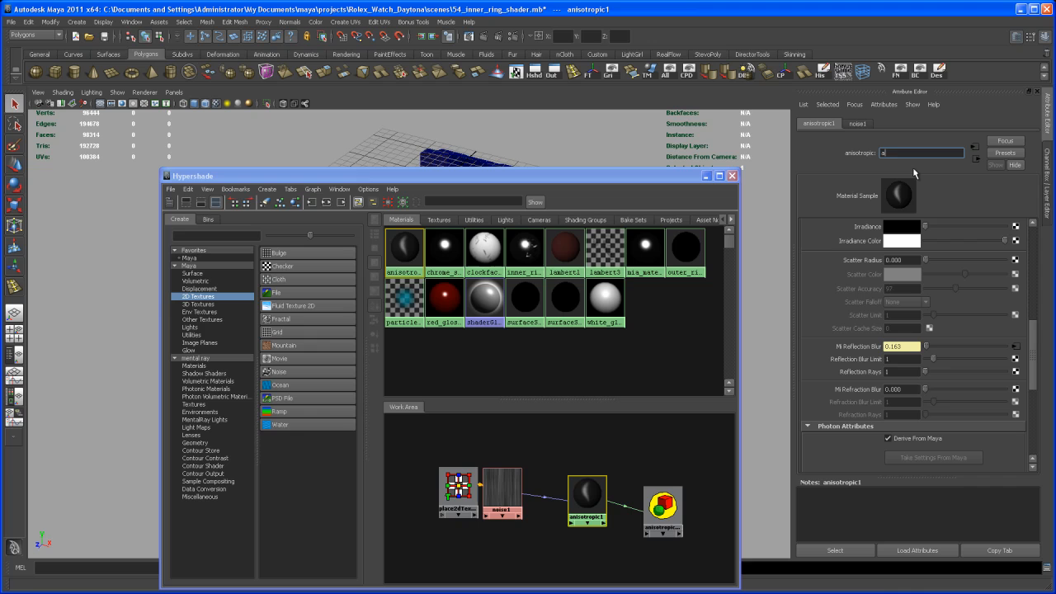
# Step: Name the anisotropic material ani_shader and close the Hypershade window
pyautogui.write('ni_shader')
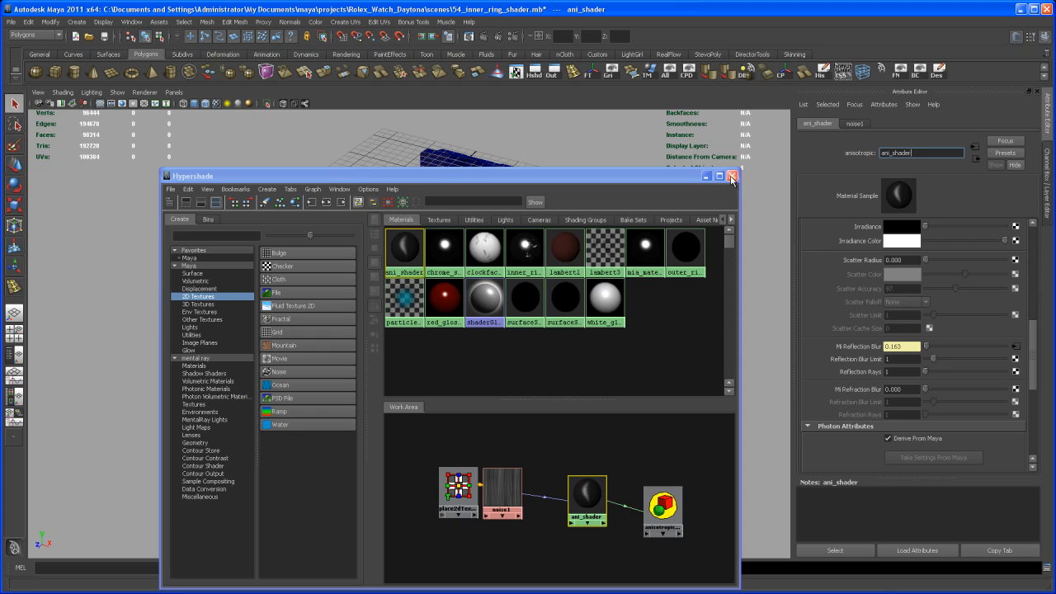
pyautogui.click(732, 175)
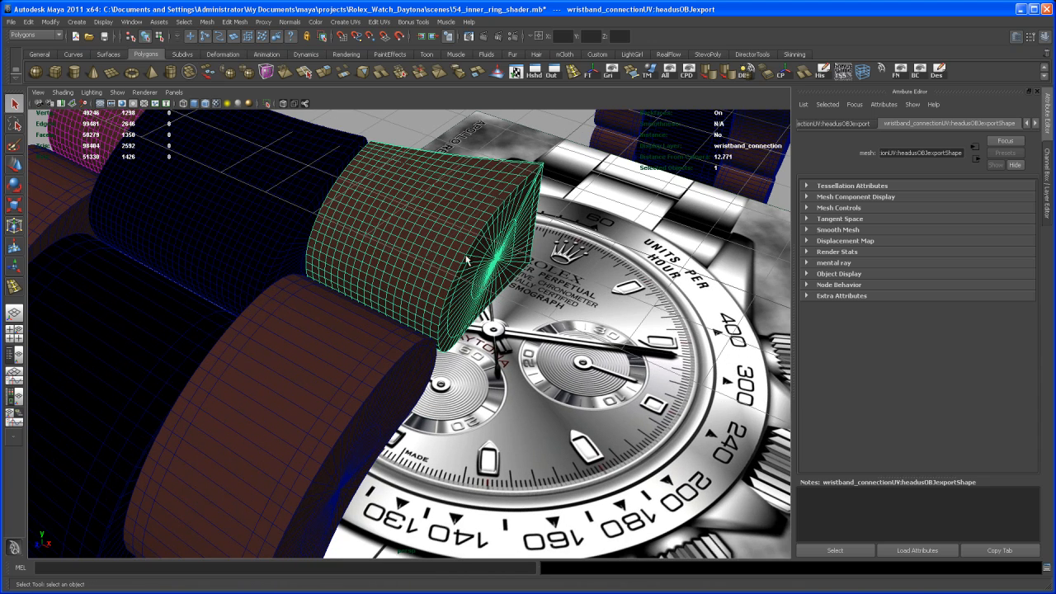
pyautogui.moveTo(454, 238)
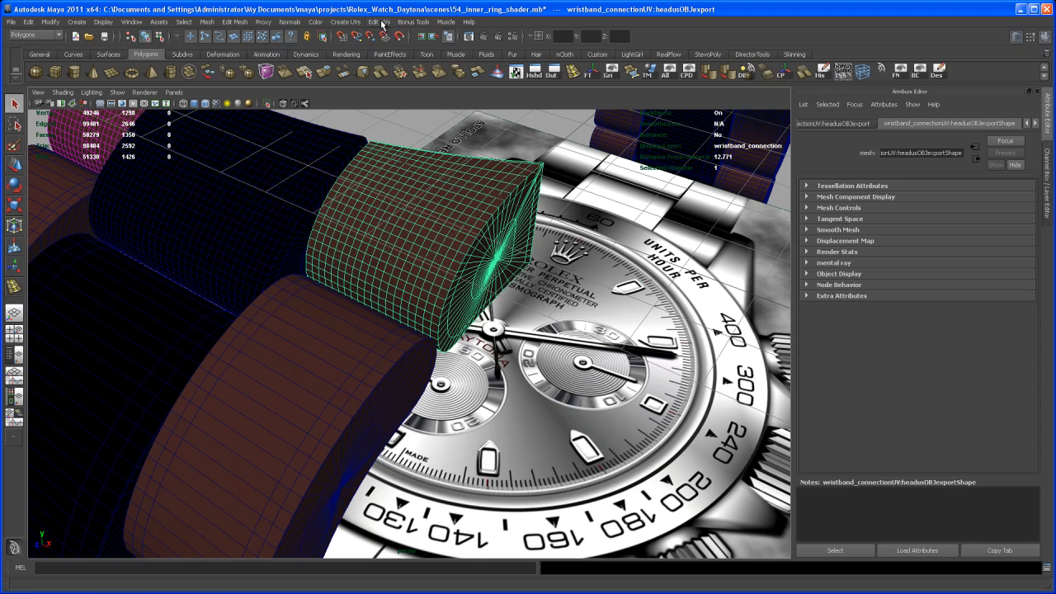
# Step: In the UV Texture Editor, assign ani_shader to the link's long UV shell faces
pyautogui.click(379, 22)
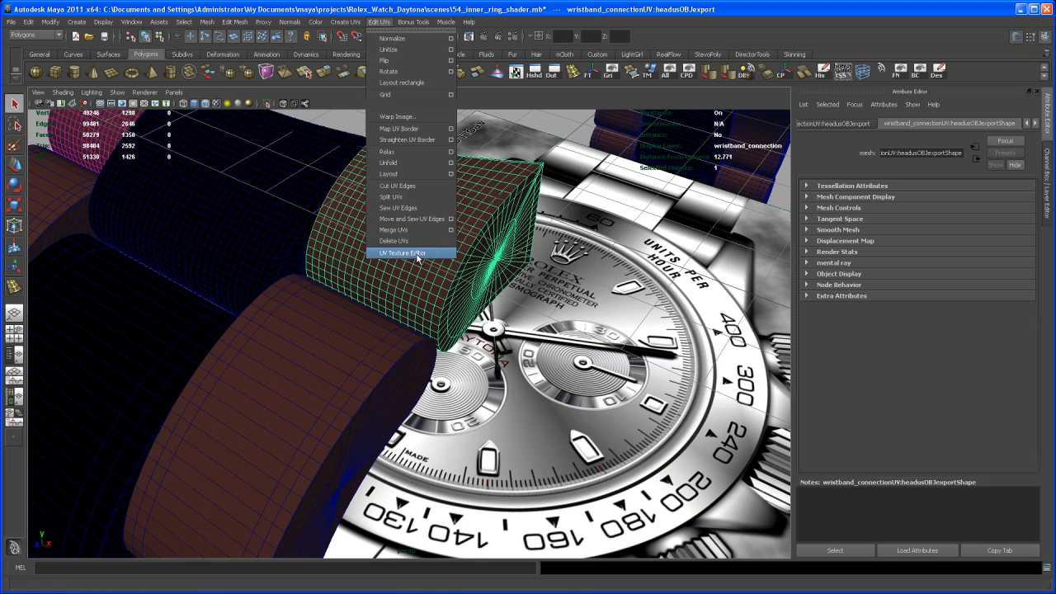
pyautogui.click(402, 252)
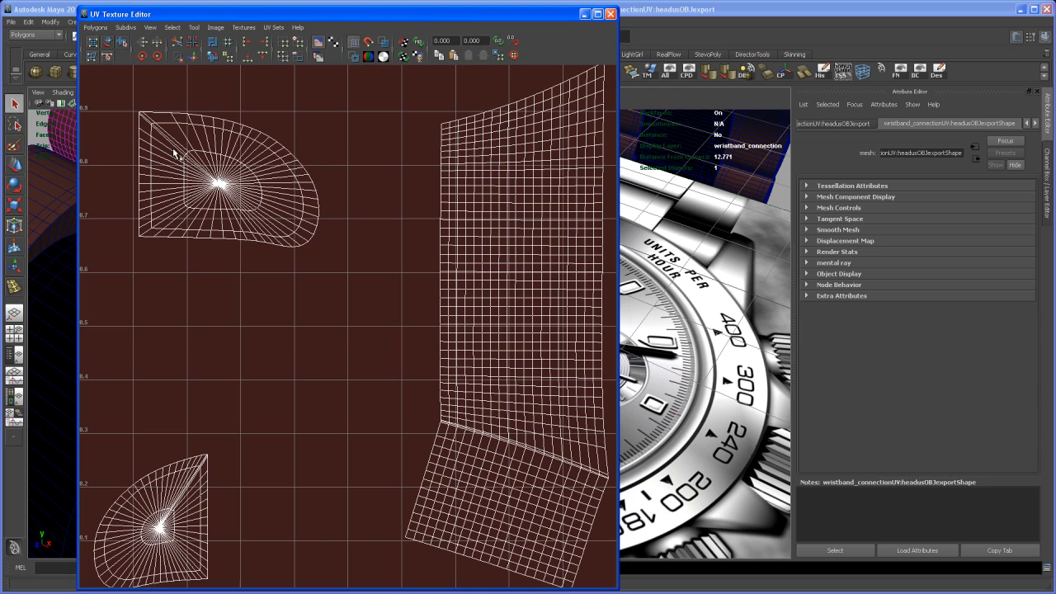
pyautogui.moveTo(194, 147)
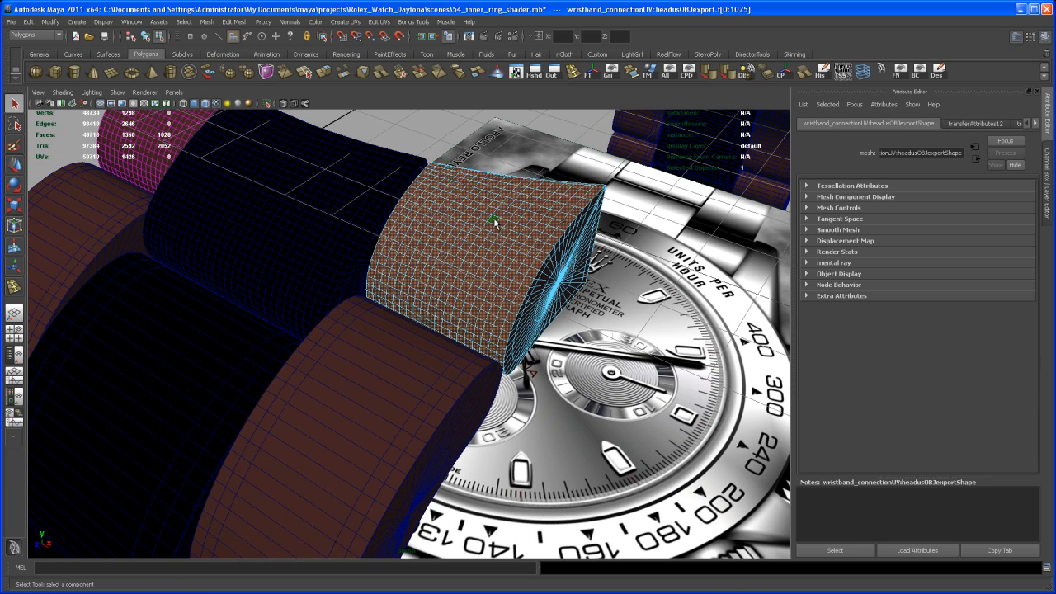
pyautogui.rightClick(496, 218)
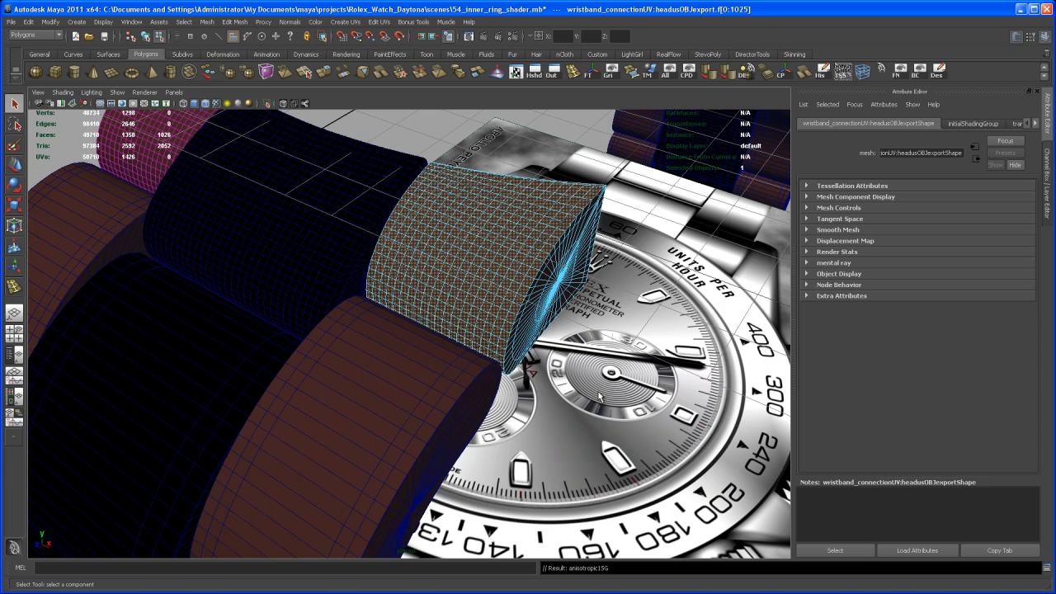
pyautogui.moveTo(586, 371)
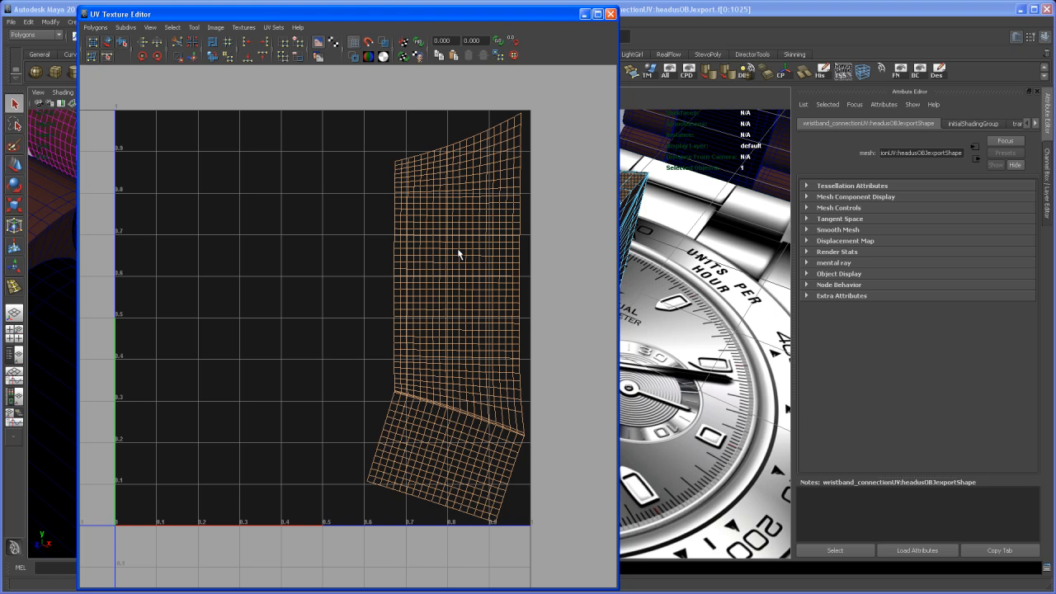
pyautogui.moveTo(497, 241)
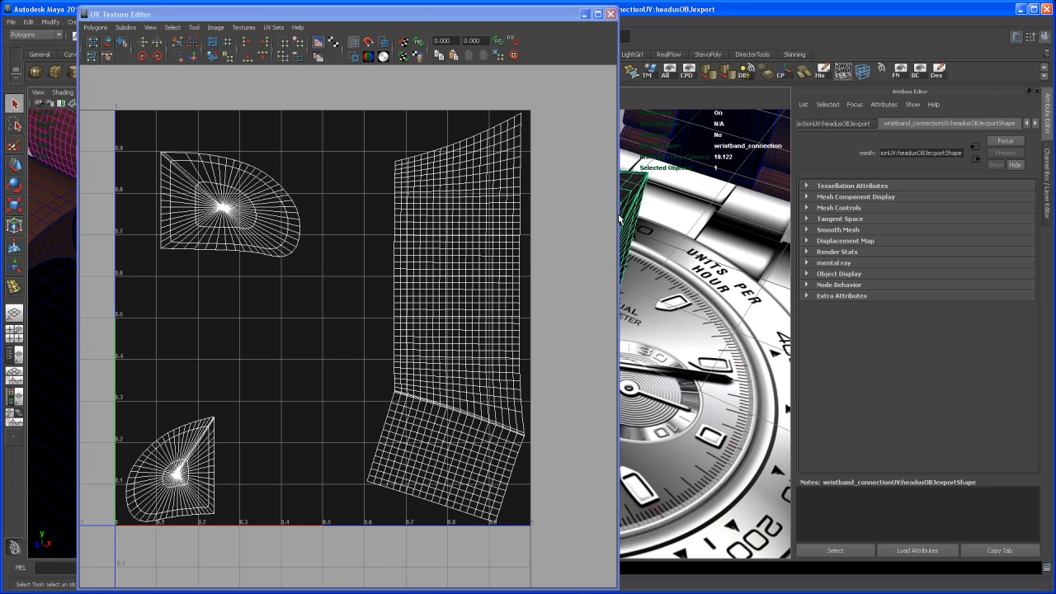
# Step: Assign chrome_shader_main to the connection link's remaining end faces
pyautogui.rightClick(243, 207)
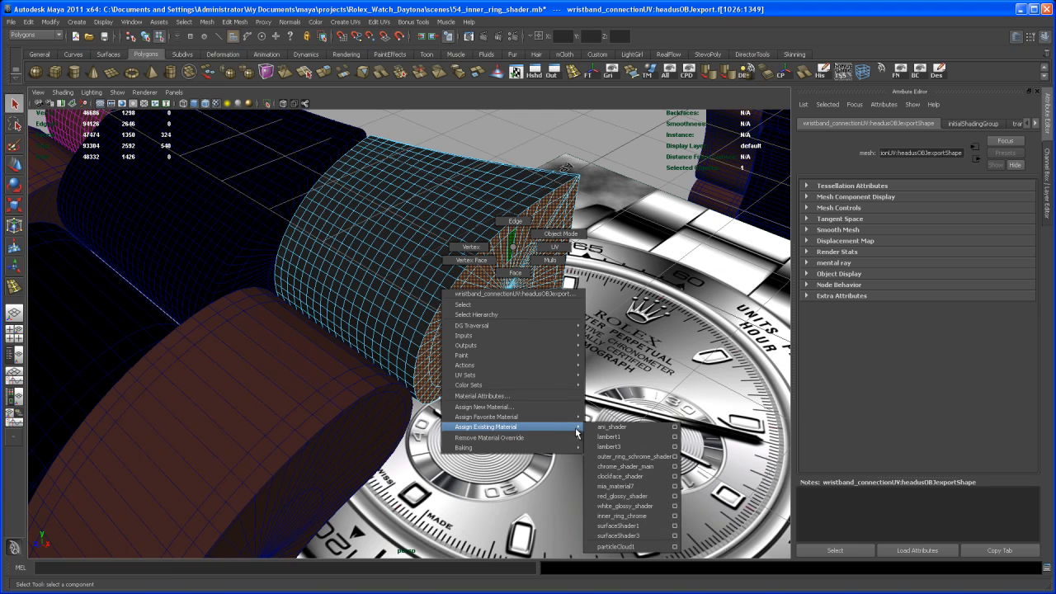
pyautogui.moveTo(626, 466)
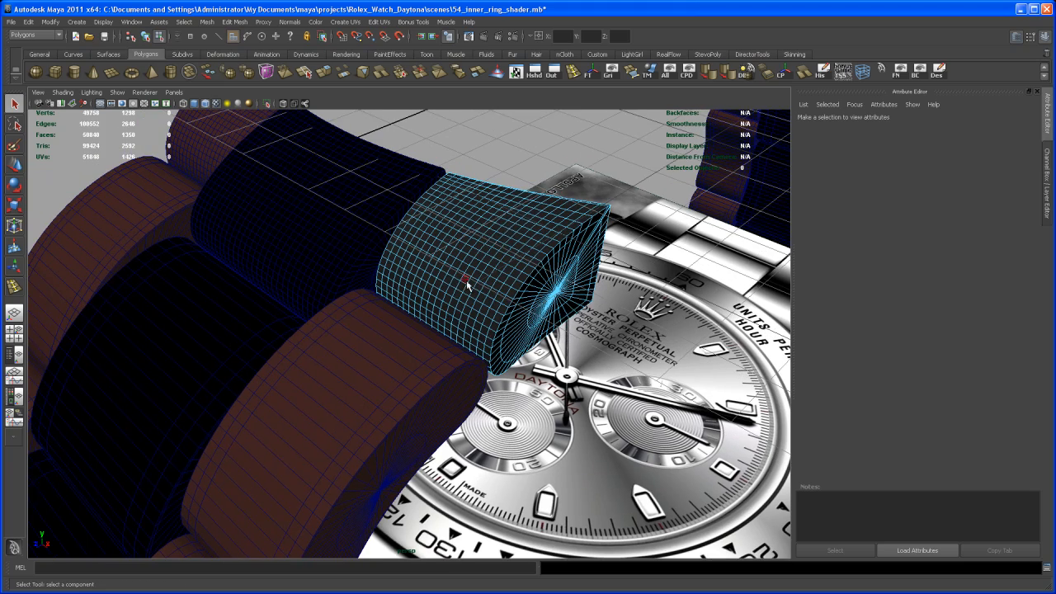
pyautogui.moveTo(567, 289)
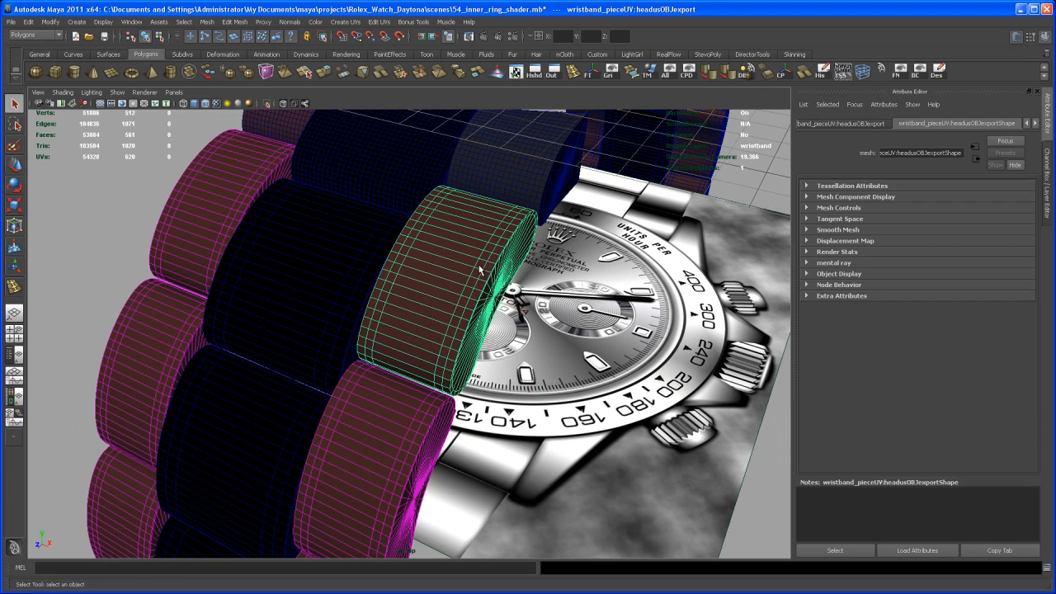
# Step: Assign ani_shader to faces of the next wristband link and reopen the UV Texture Editor
pyautogui.click(378, 22)
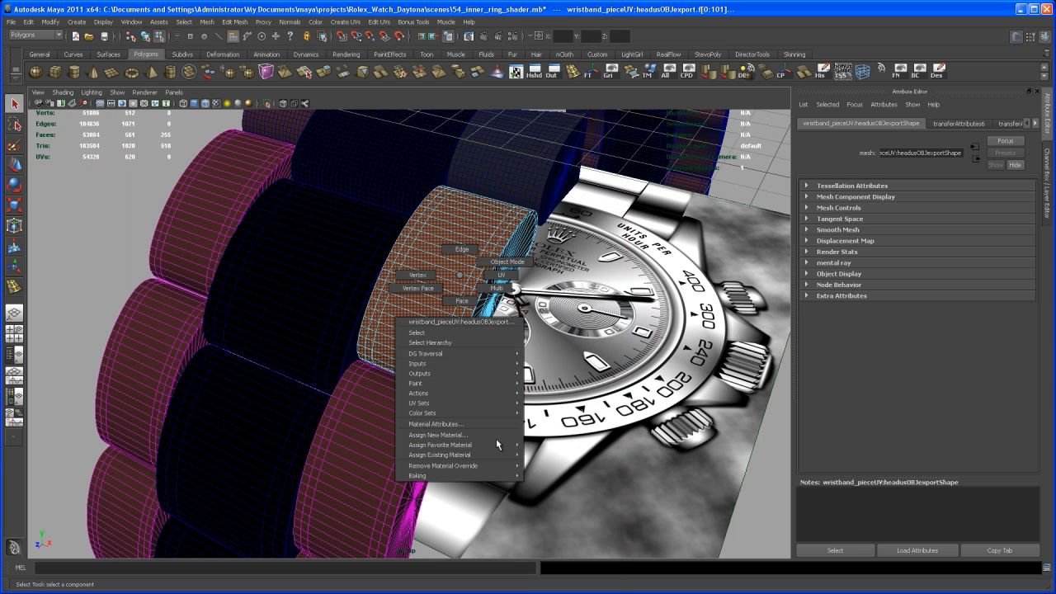
pyautogui.click(440, 455)
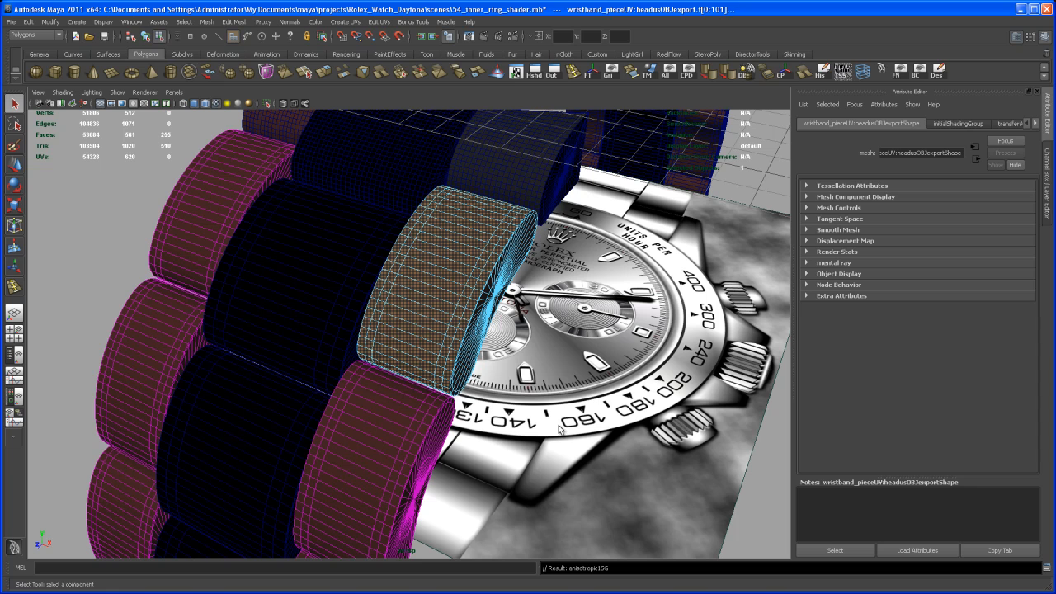
pyautogui.moveTo(470, 209)
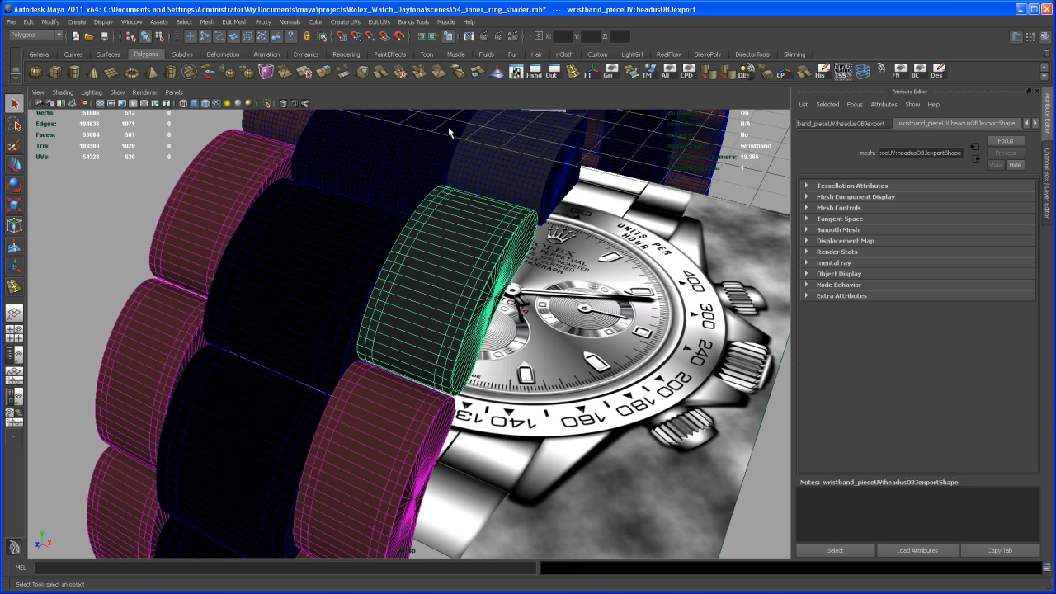
pyautogui.click(378, 21)
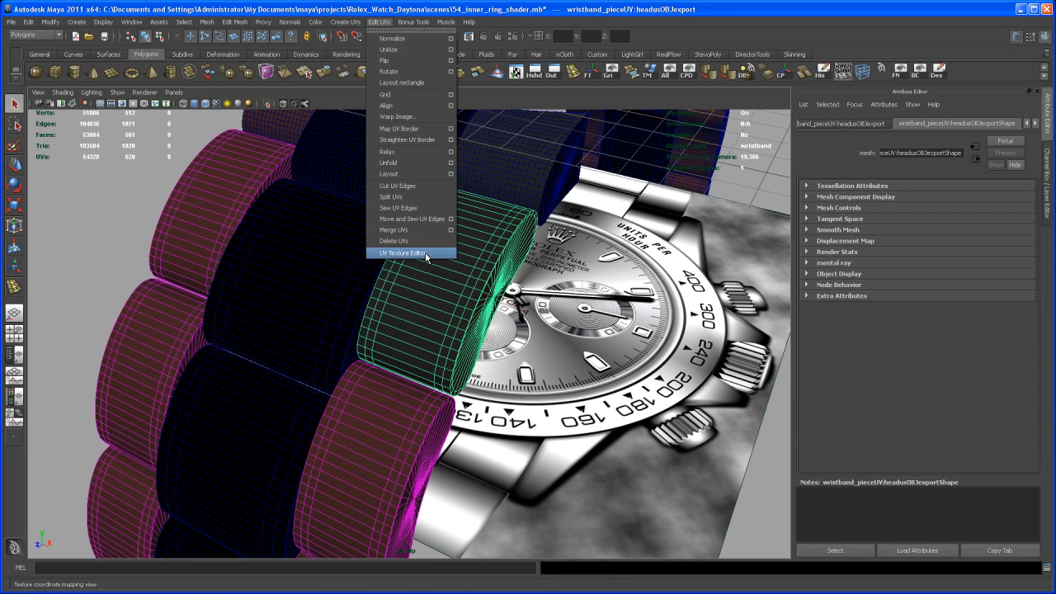
pyautogui.click(402, 252)
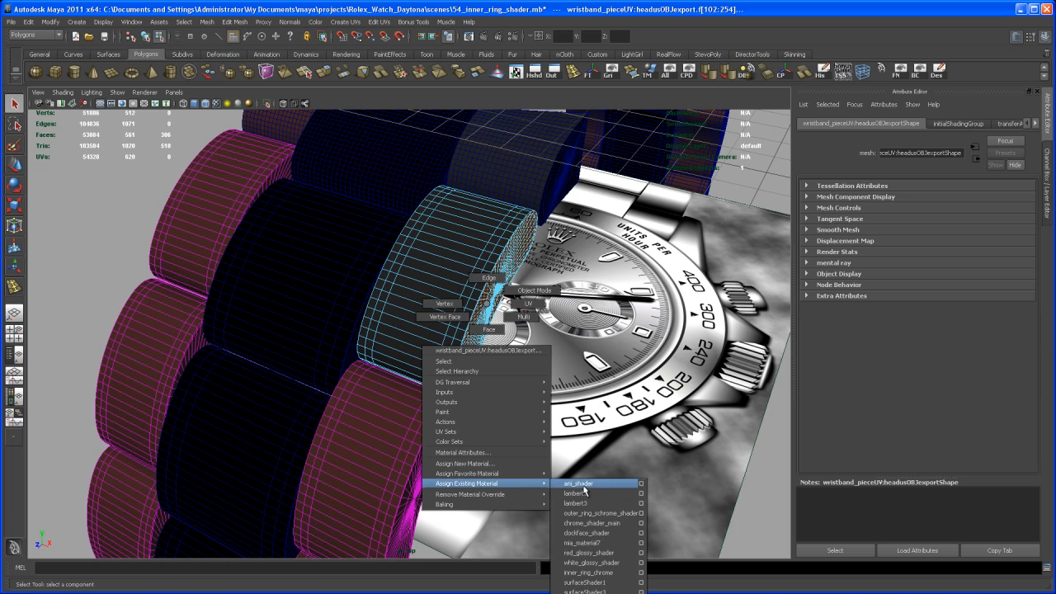
pyautogui.moveTo(609, 523)
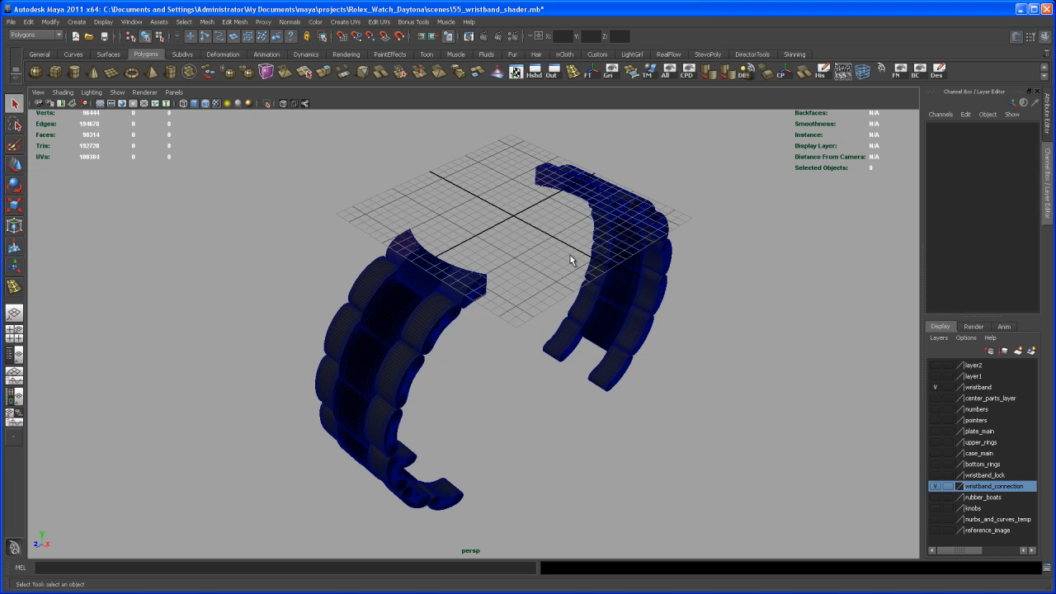
pyautogui.moveTo(572, 260); pyautogui.dragTo(494, 355)
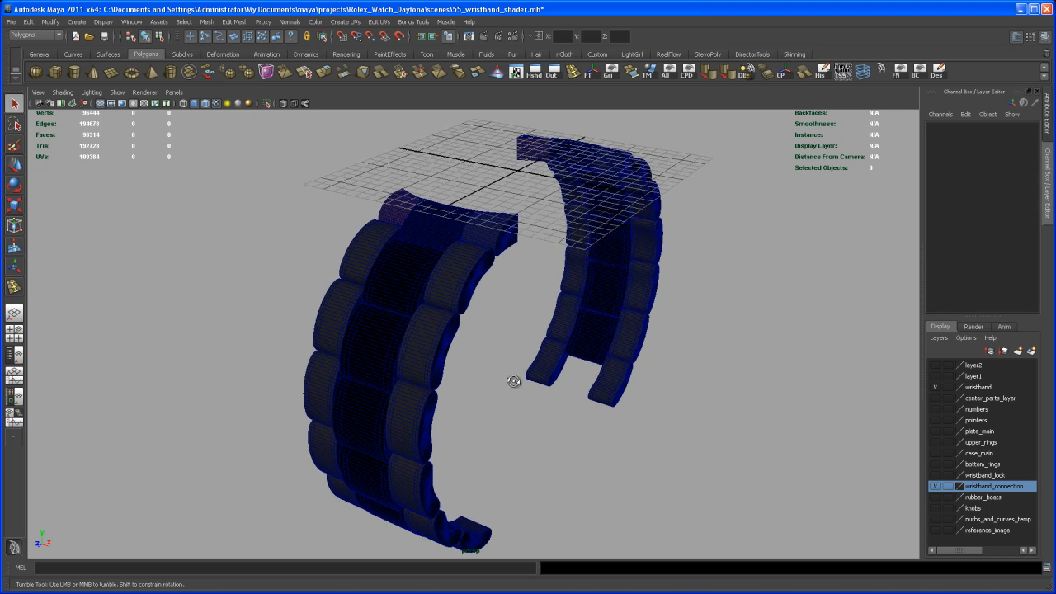
pyautogui.moveTo(514, 380); pyautogui.dragTo(479, 347)
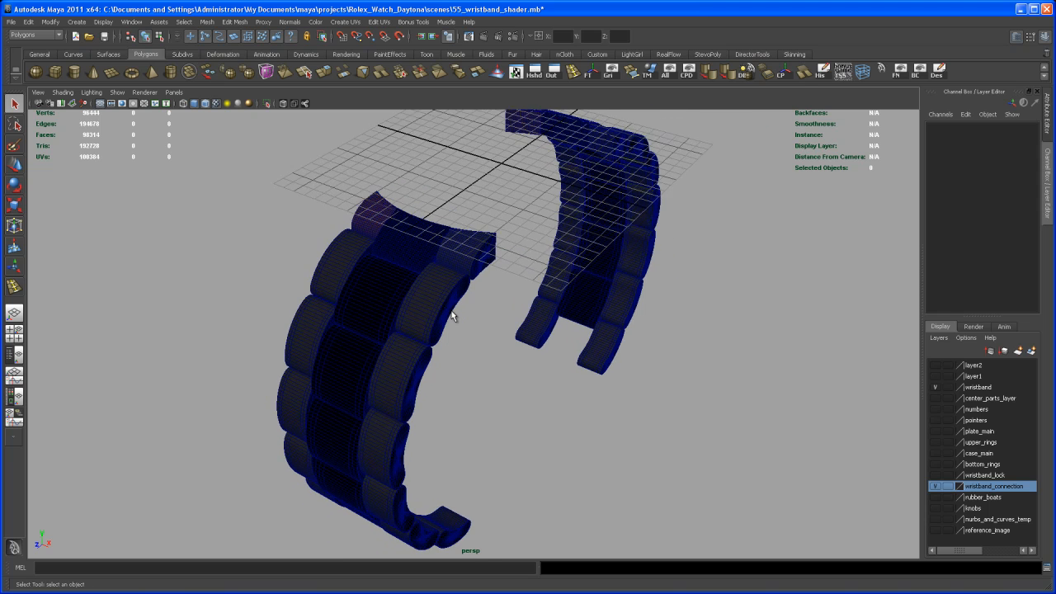
pyautogui.moveTo(452, 316); pyautogui.dragTo(528, 322)
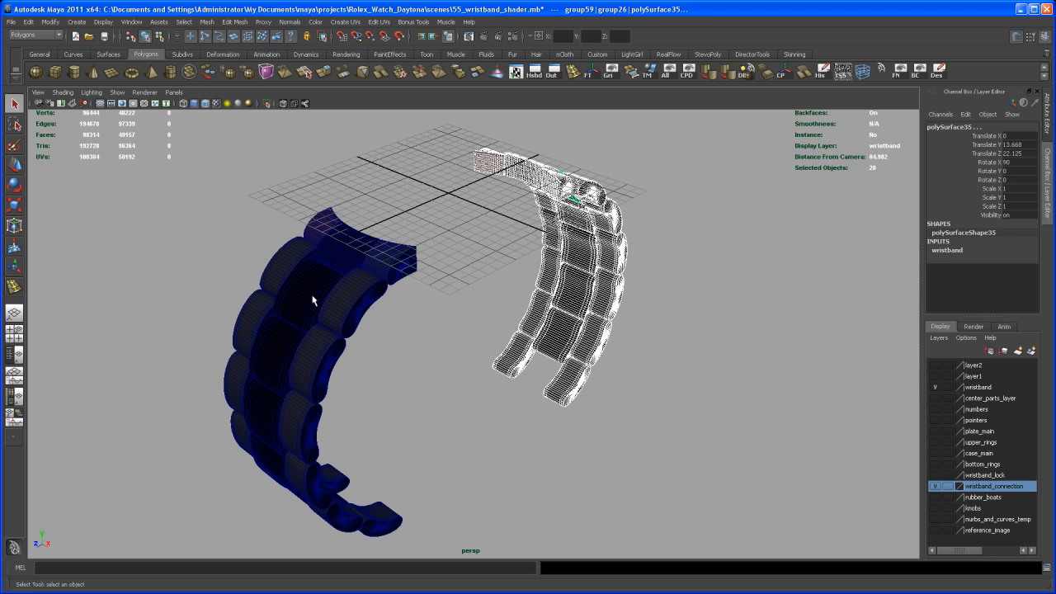
pyautogui.moveTo(619, 216)
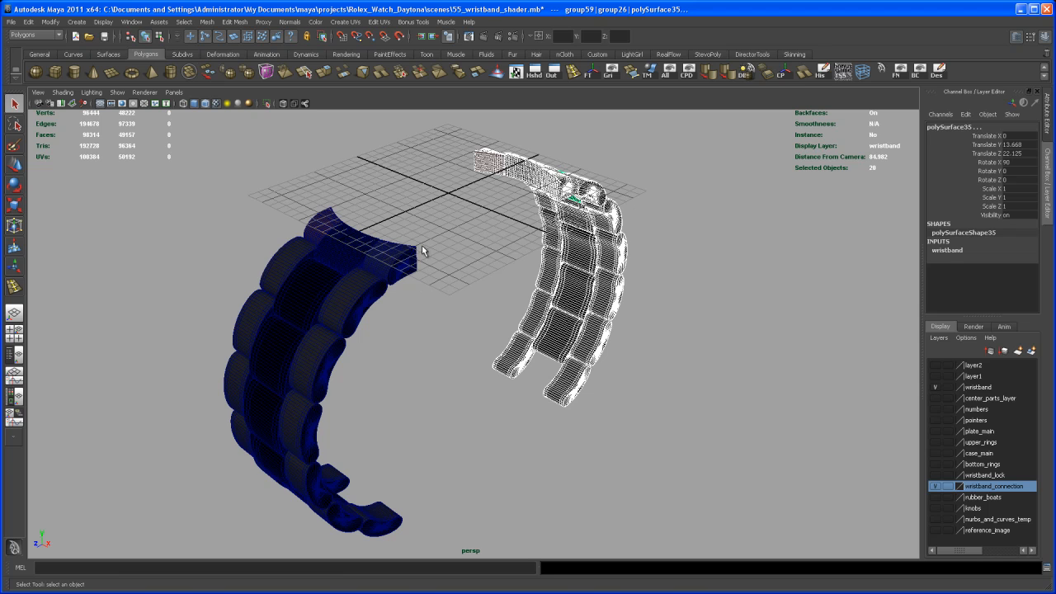
pyautogui.click(741, 303)
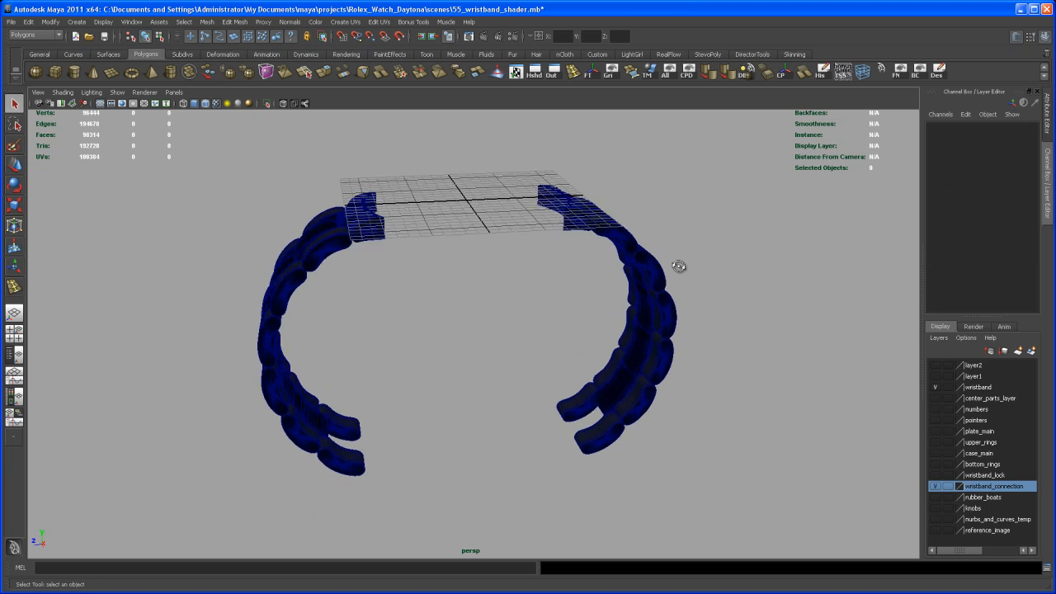
pyautogui.moveTo(679, 266); pyautogui.dragTo(684, 396)
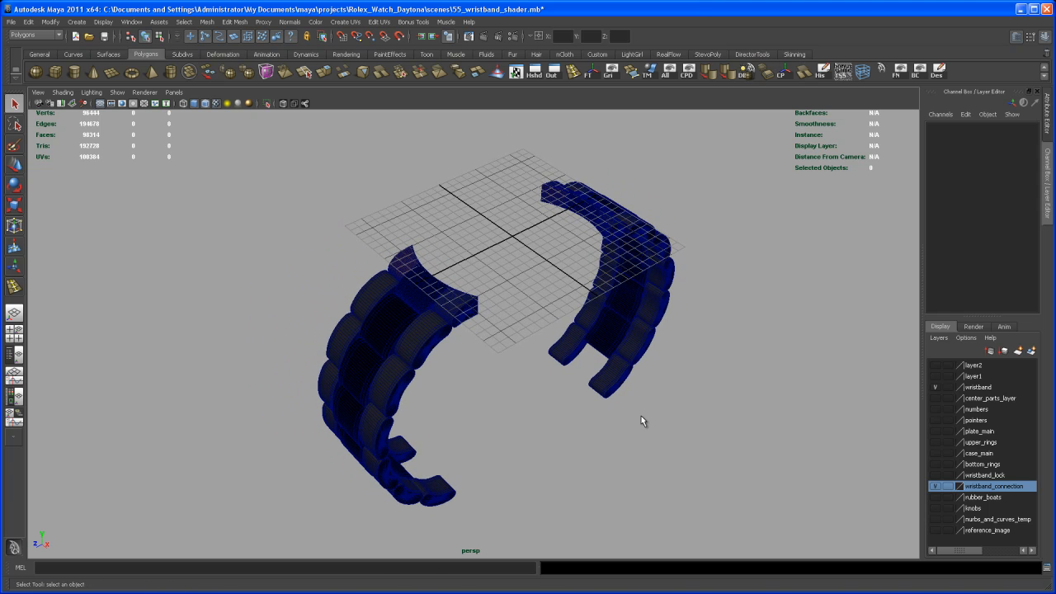
pyautogui.moveTo(896, 424)
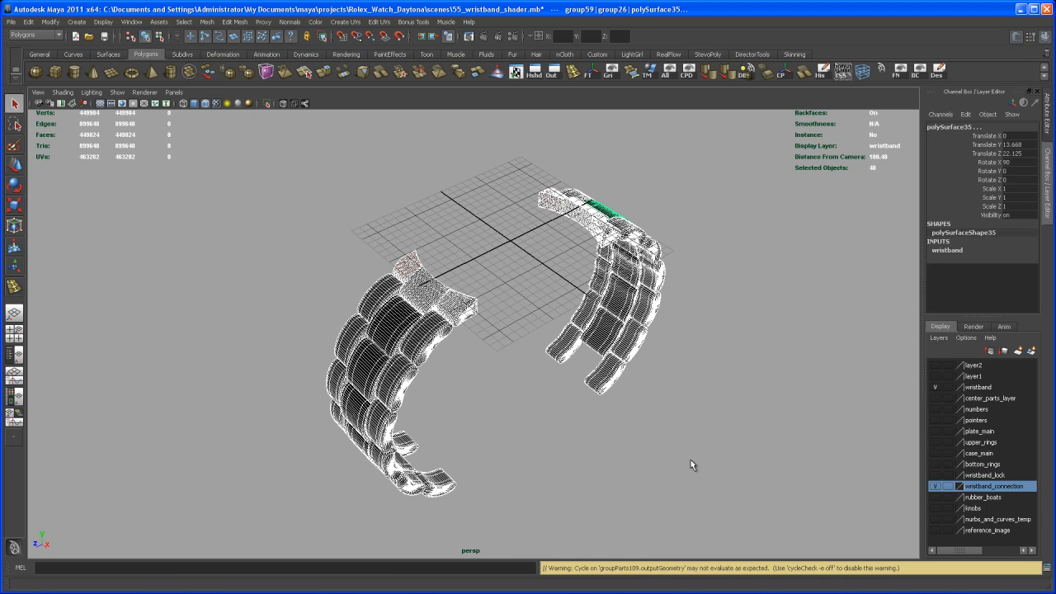
pyautogui.moveTo(690, 458)
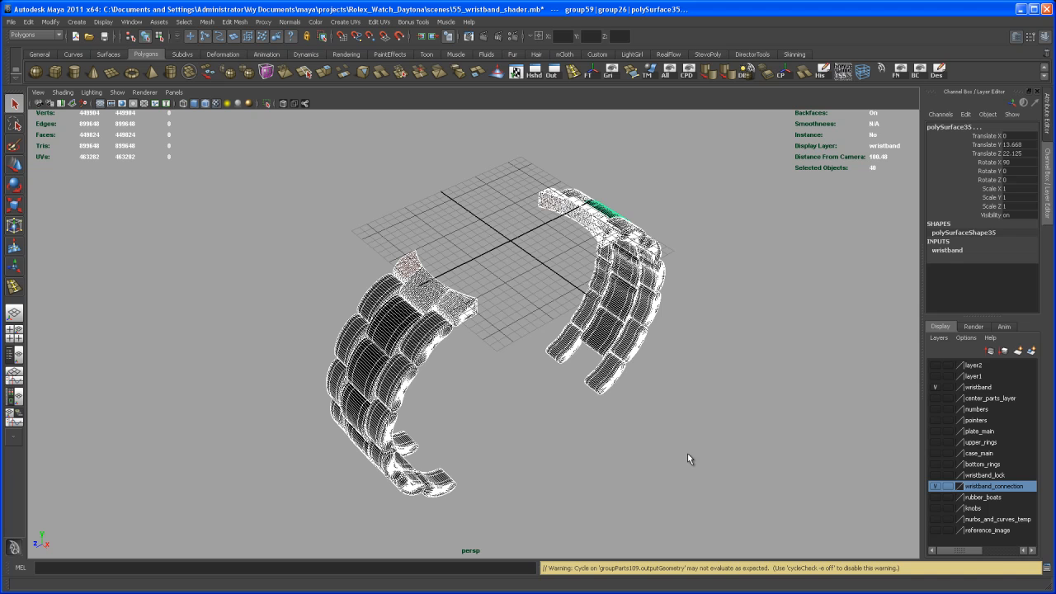
pyautogui.moveTo(679, 402)
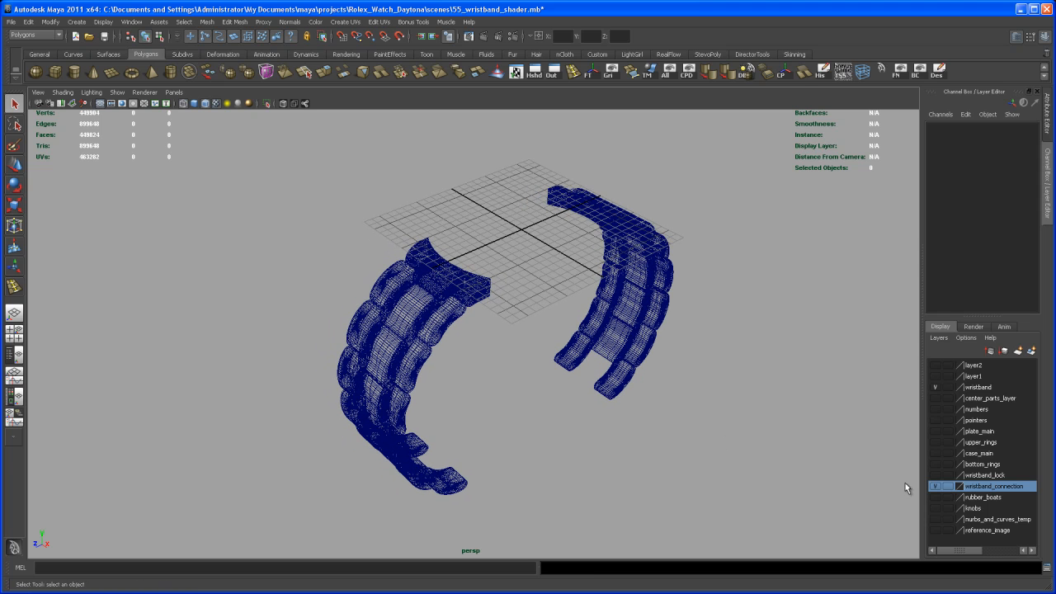
pyautogui.moveTo(911, 525)
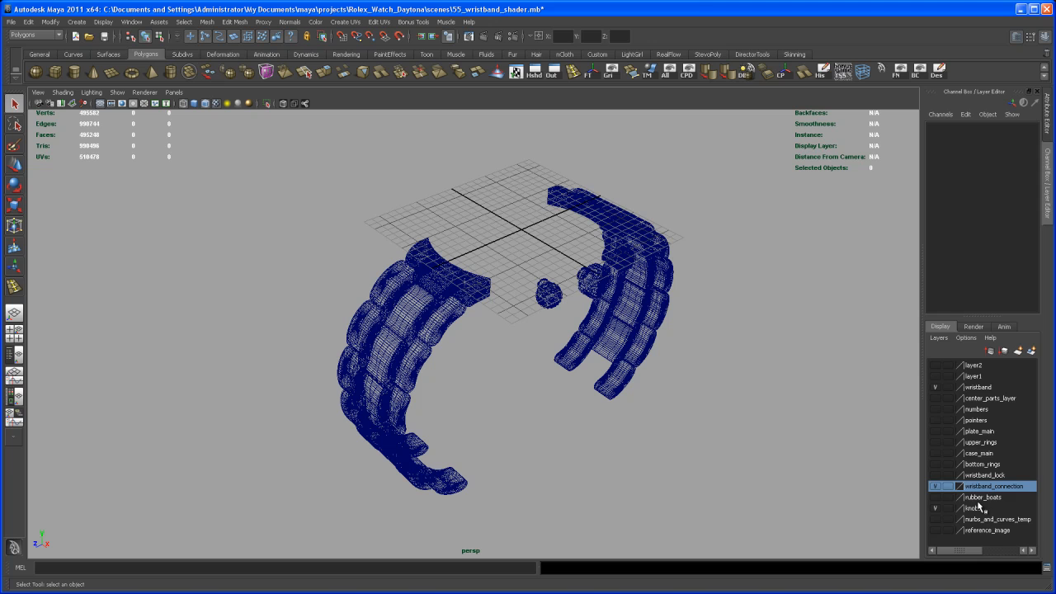
# Step: Select all objects in the knobs, rubber_boats and wristband_lock layers for smoothing
pyautogui.rightClick(982, 509)
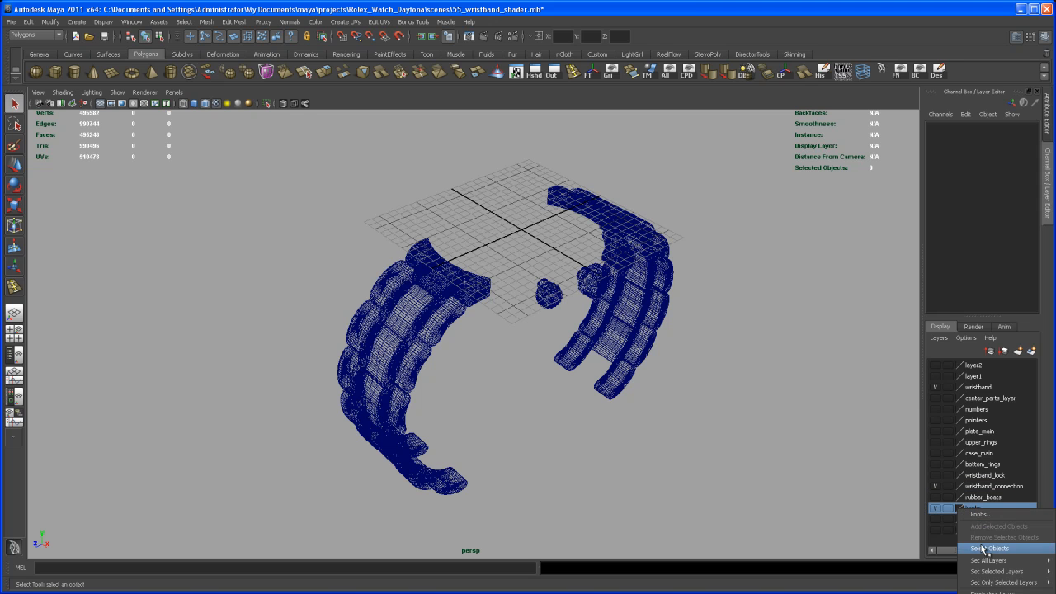
pyautogui.click(988, 549)
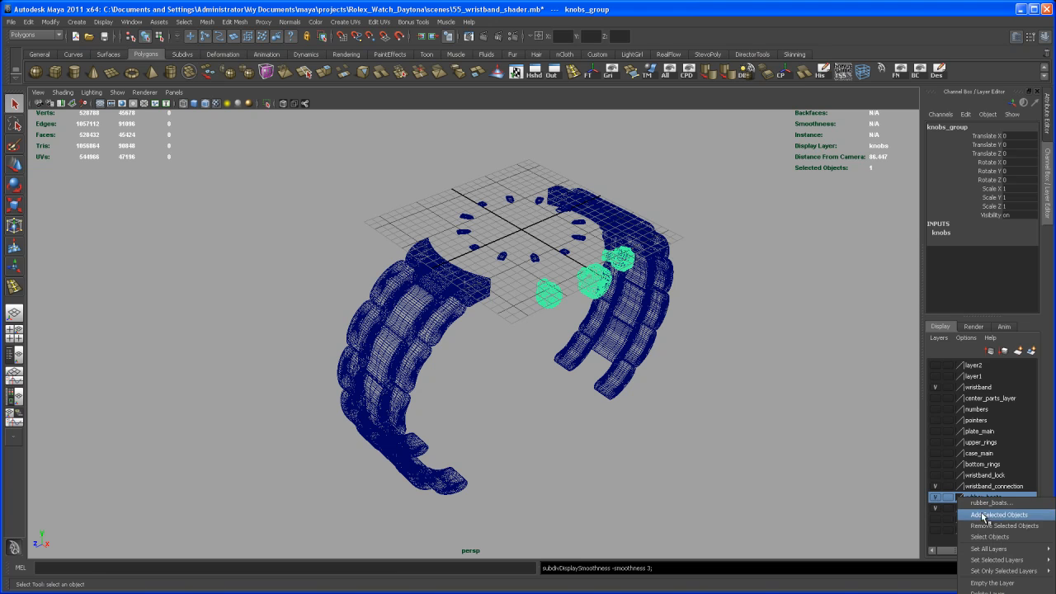
pyautogui.moveTo(990, 537)
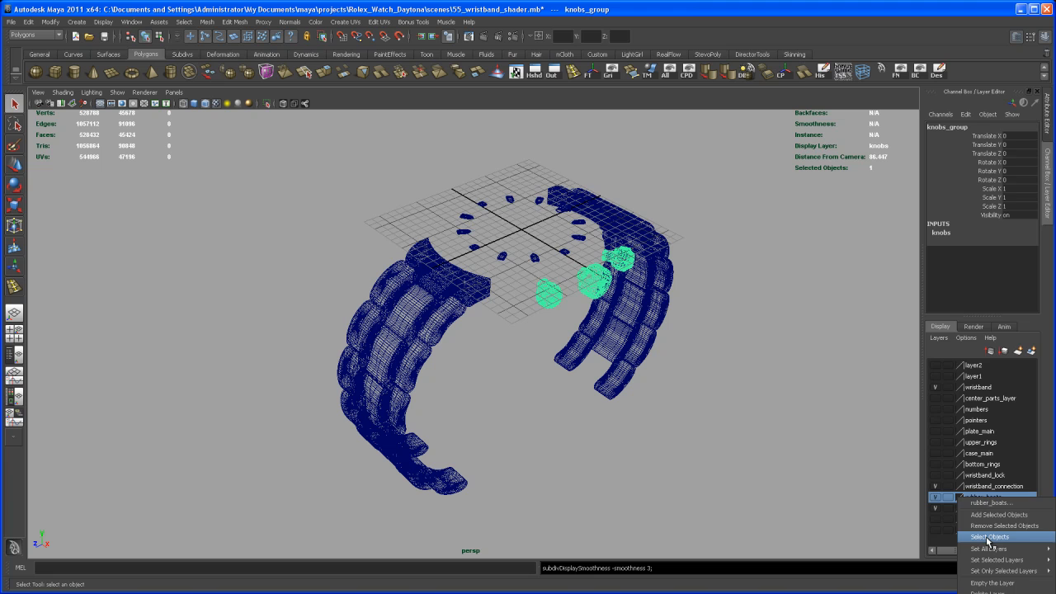
pyautogui.click(988, 537)
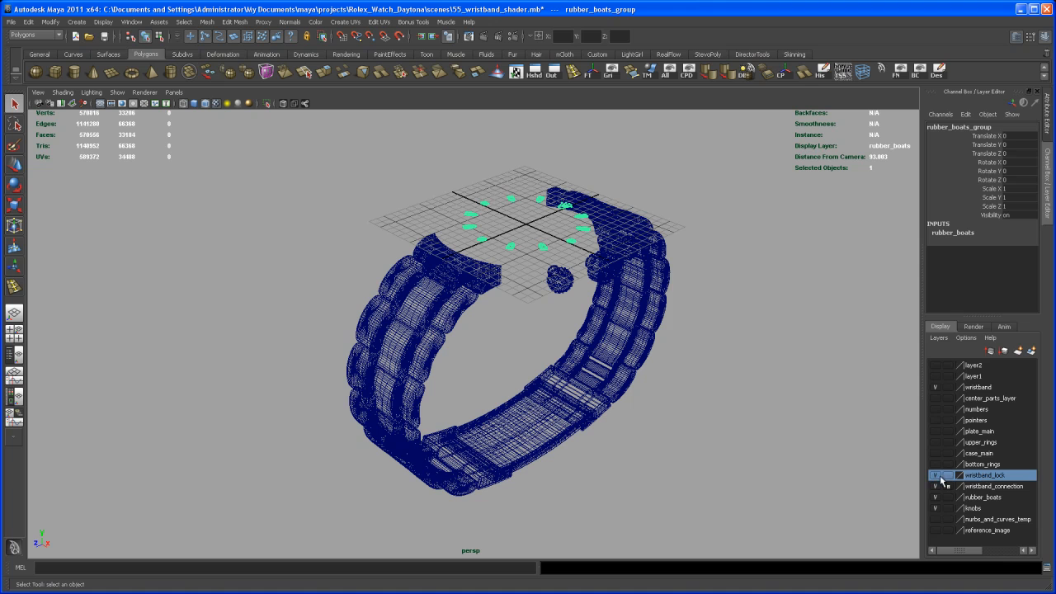
pyautogui.rightClick(985, 474)
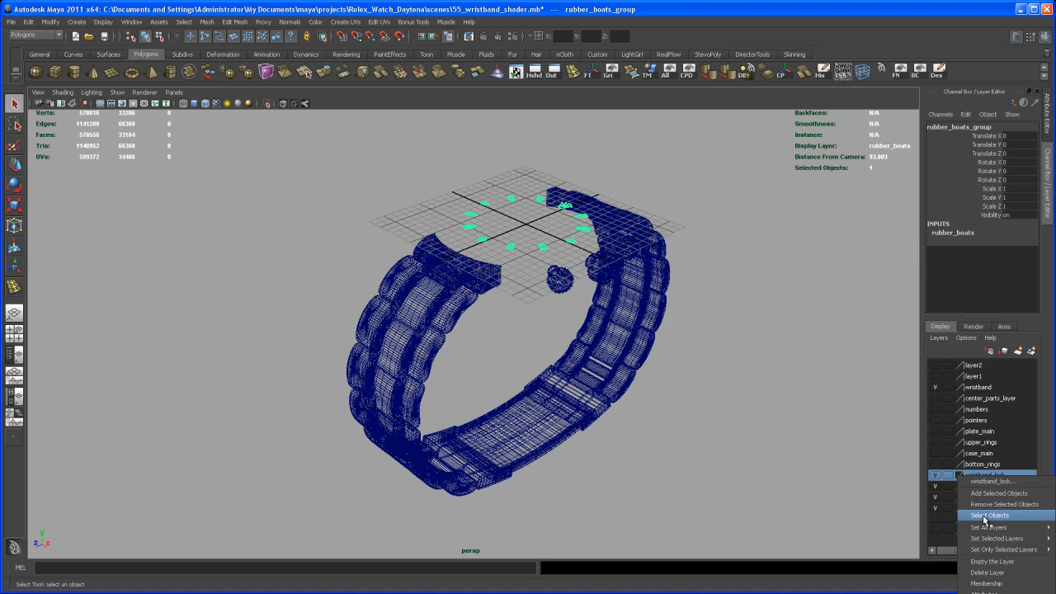
pyautogui.click(987, 515)
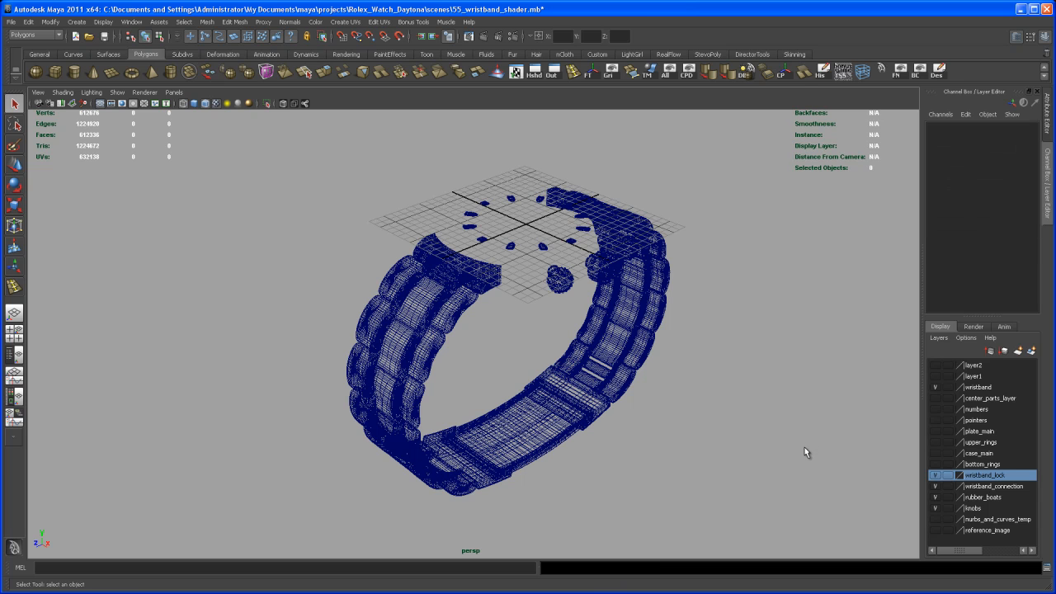
pyautogui.moveTo(751, 398)
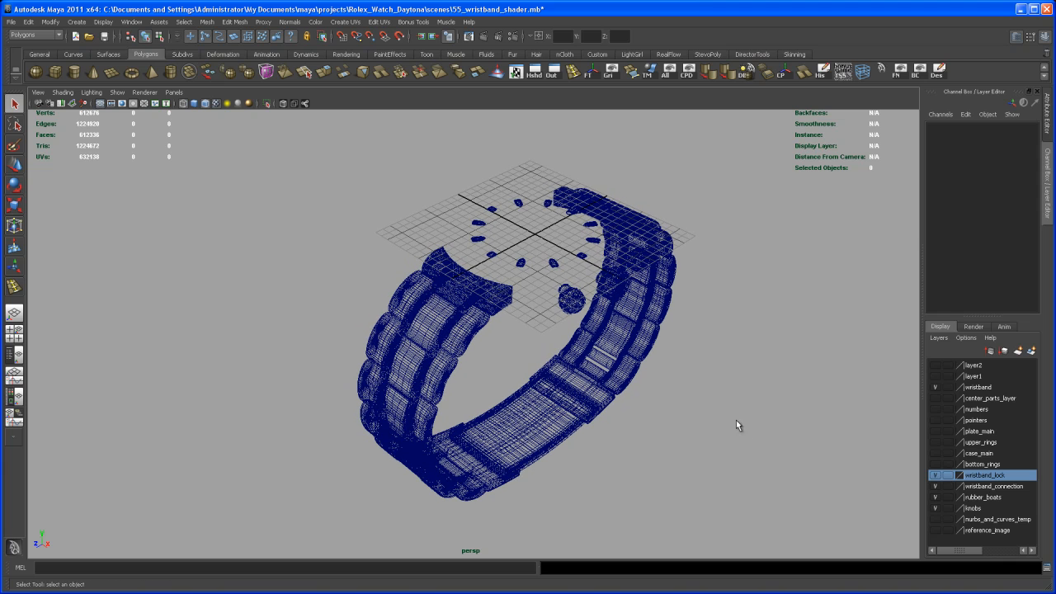
pyautogui.moveTo(773, 477)
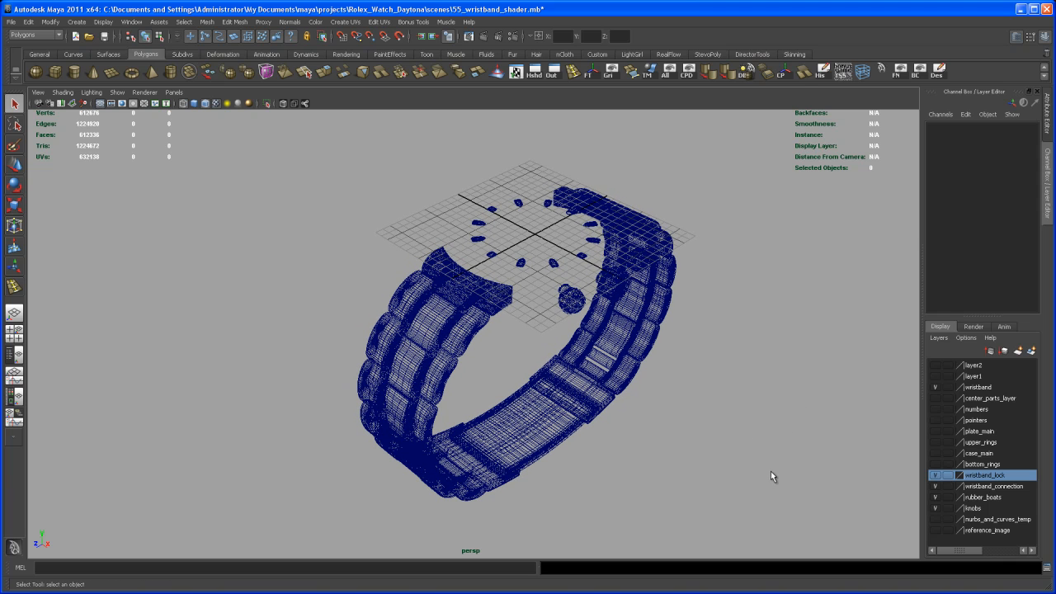
pyautogui.moveTo(846, 423)
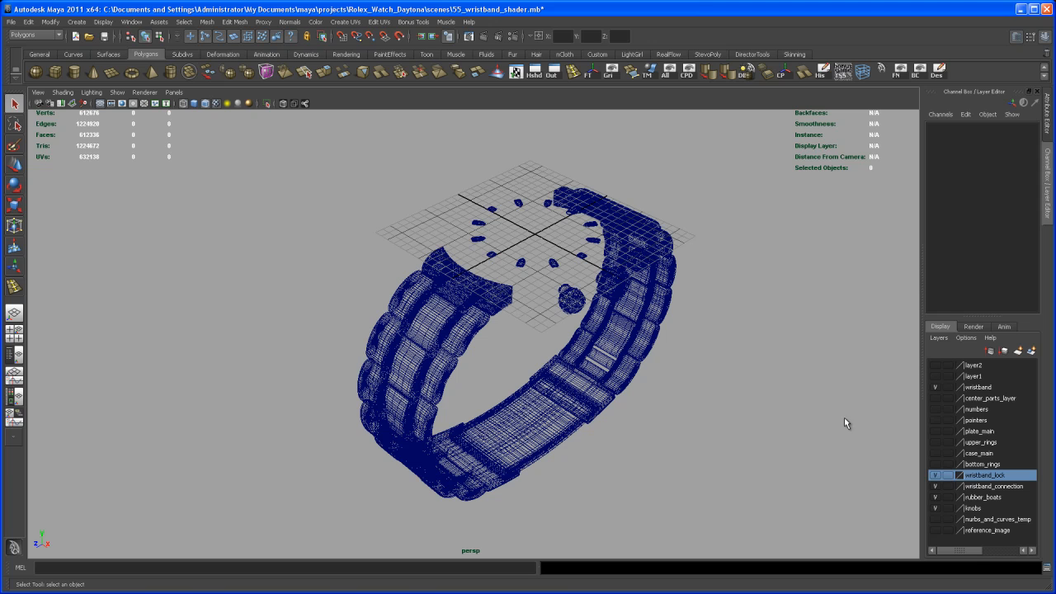
pyautogui.moveTo(973, 416)
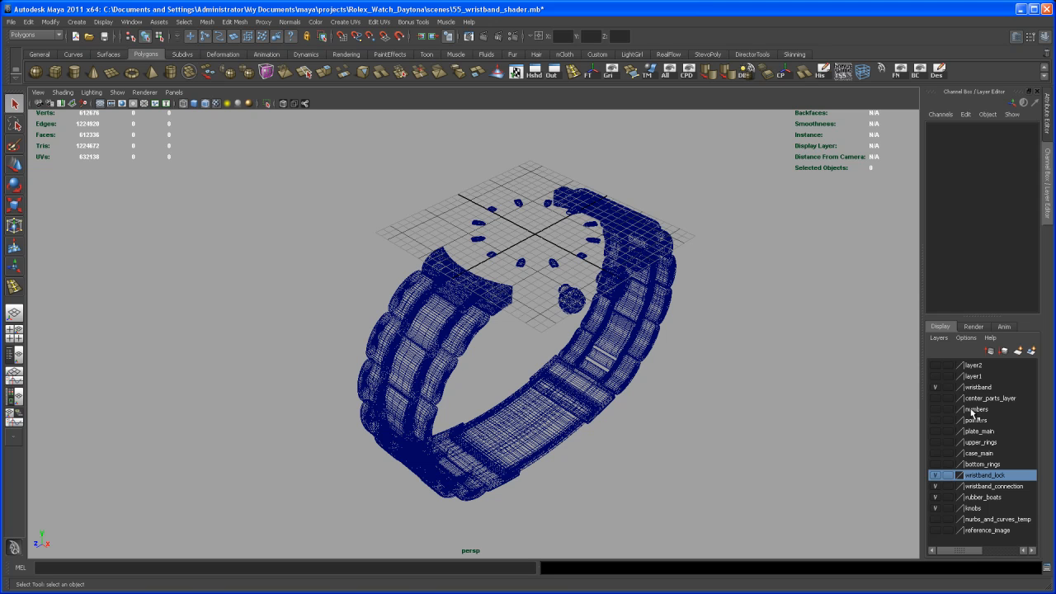
pyautogui.click(976, 409)
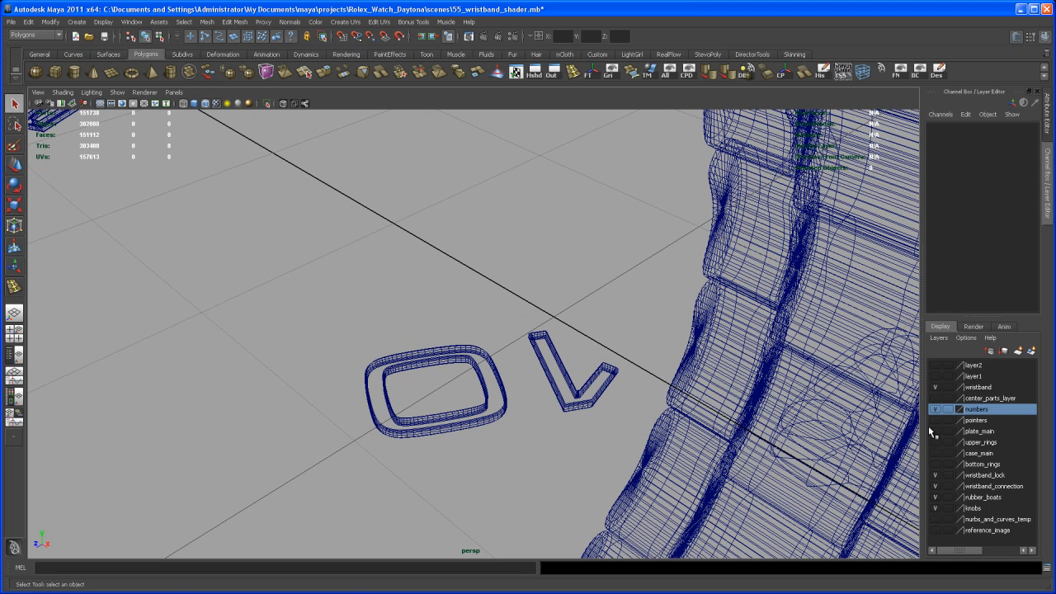
pyautogui.moveTo(584, 384)
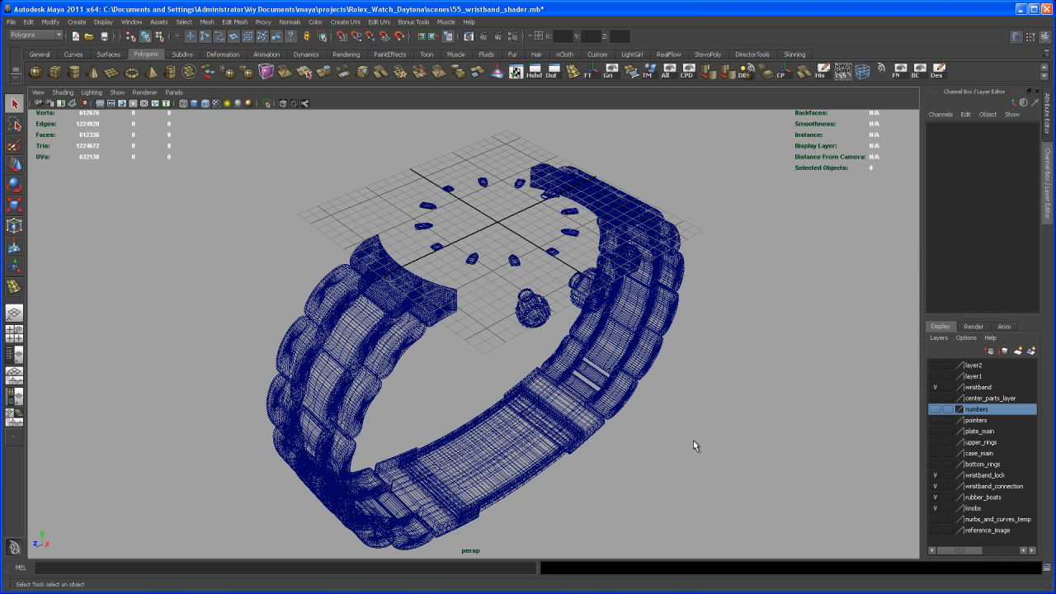
pyautogui.moveTo(733, 448)
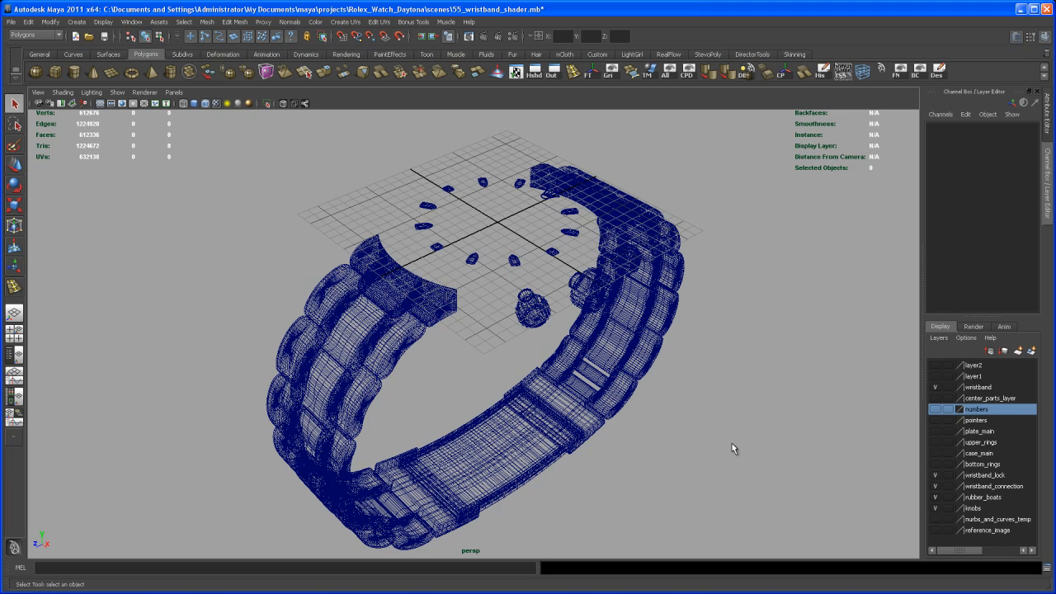